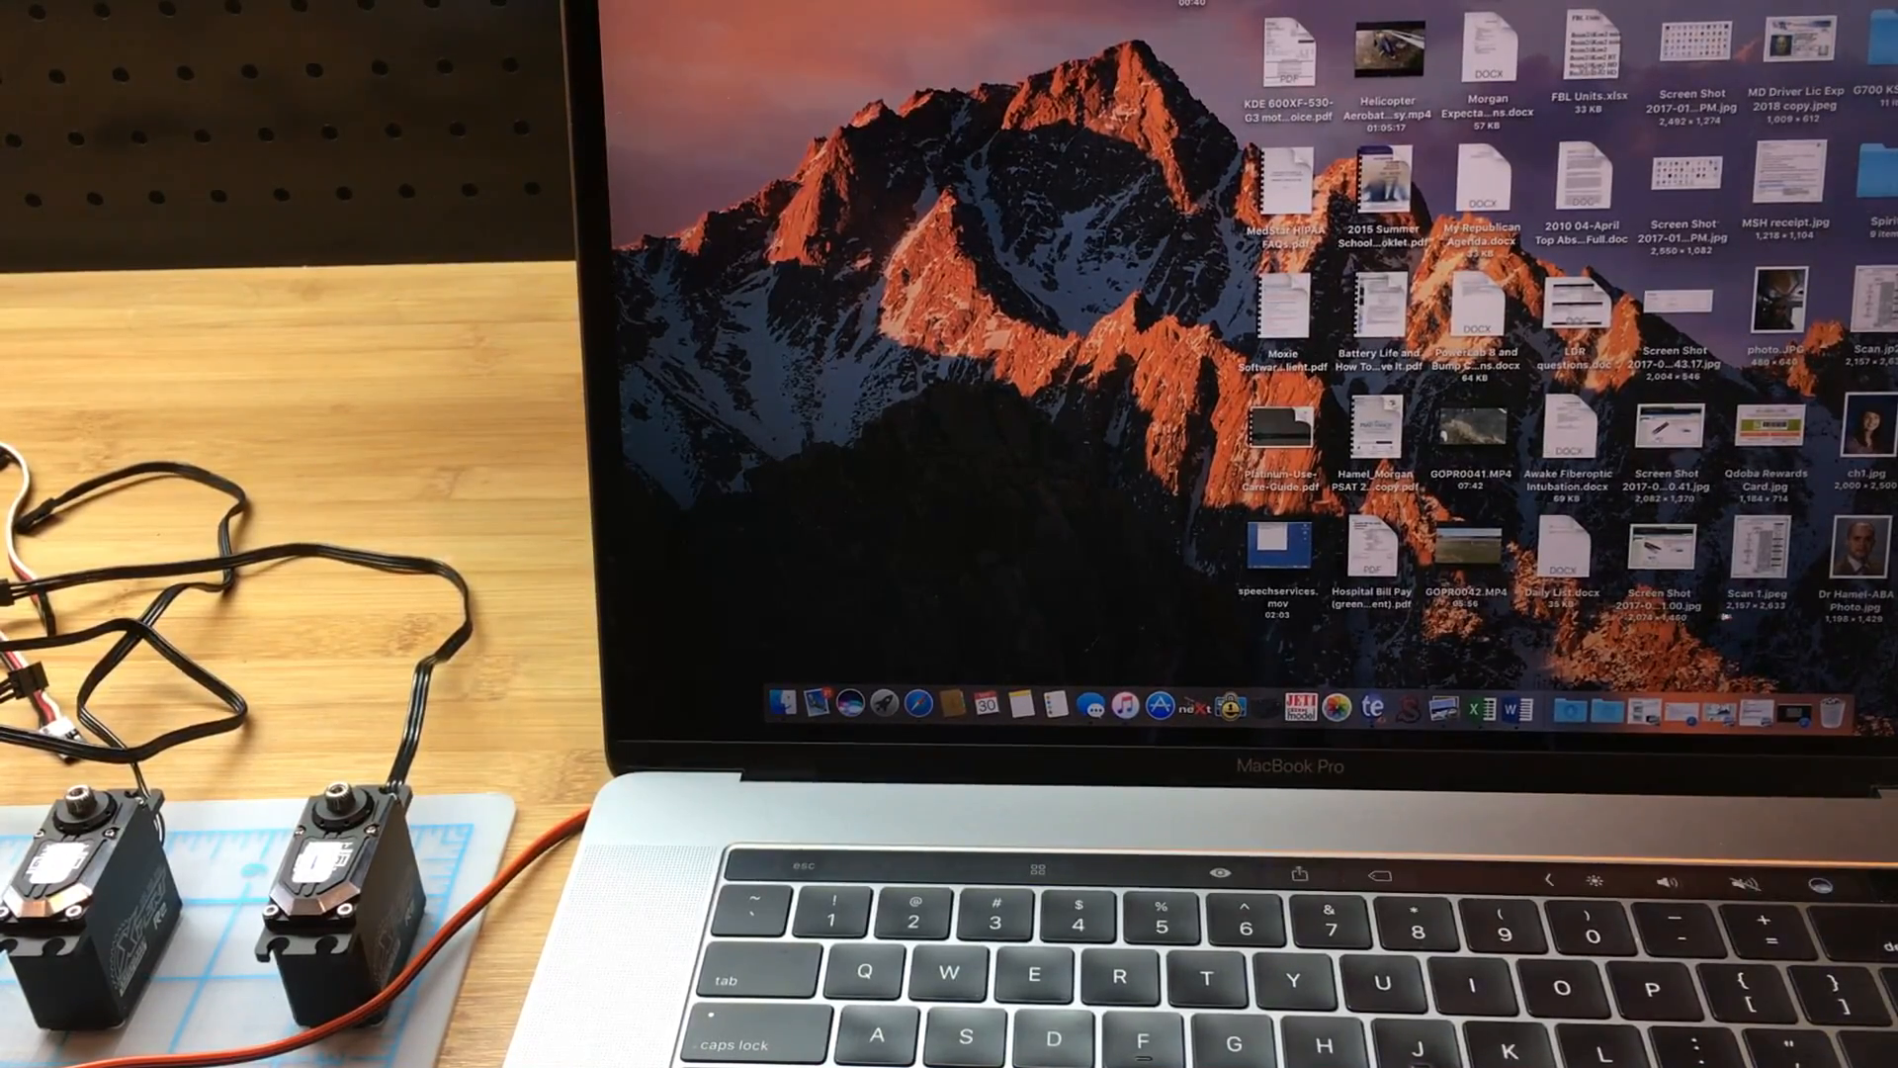
mouse_move(1411, 714)
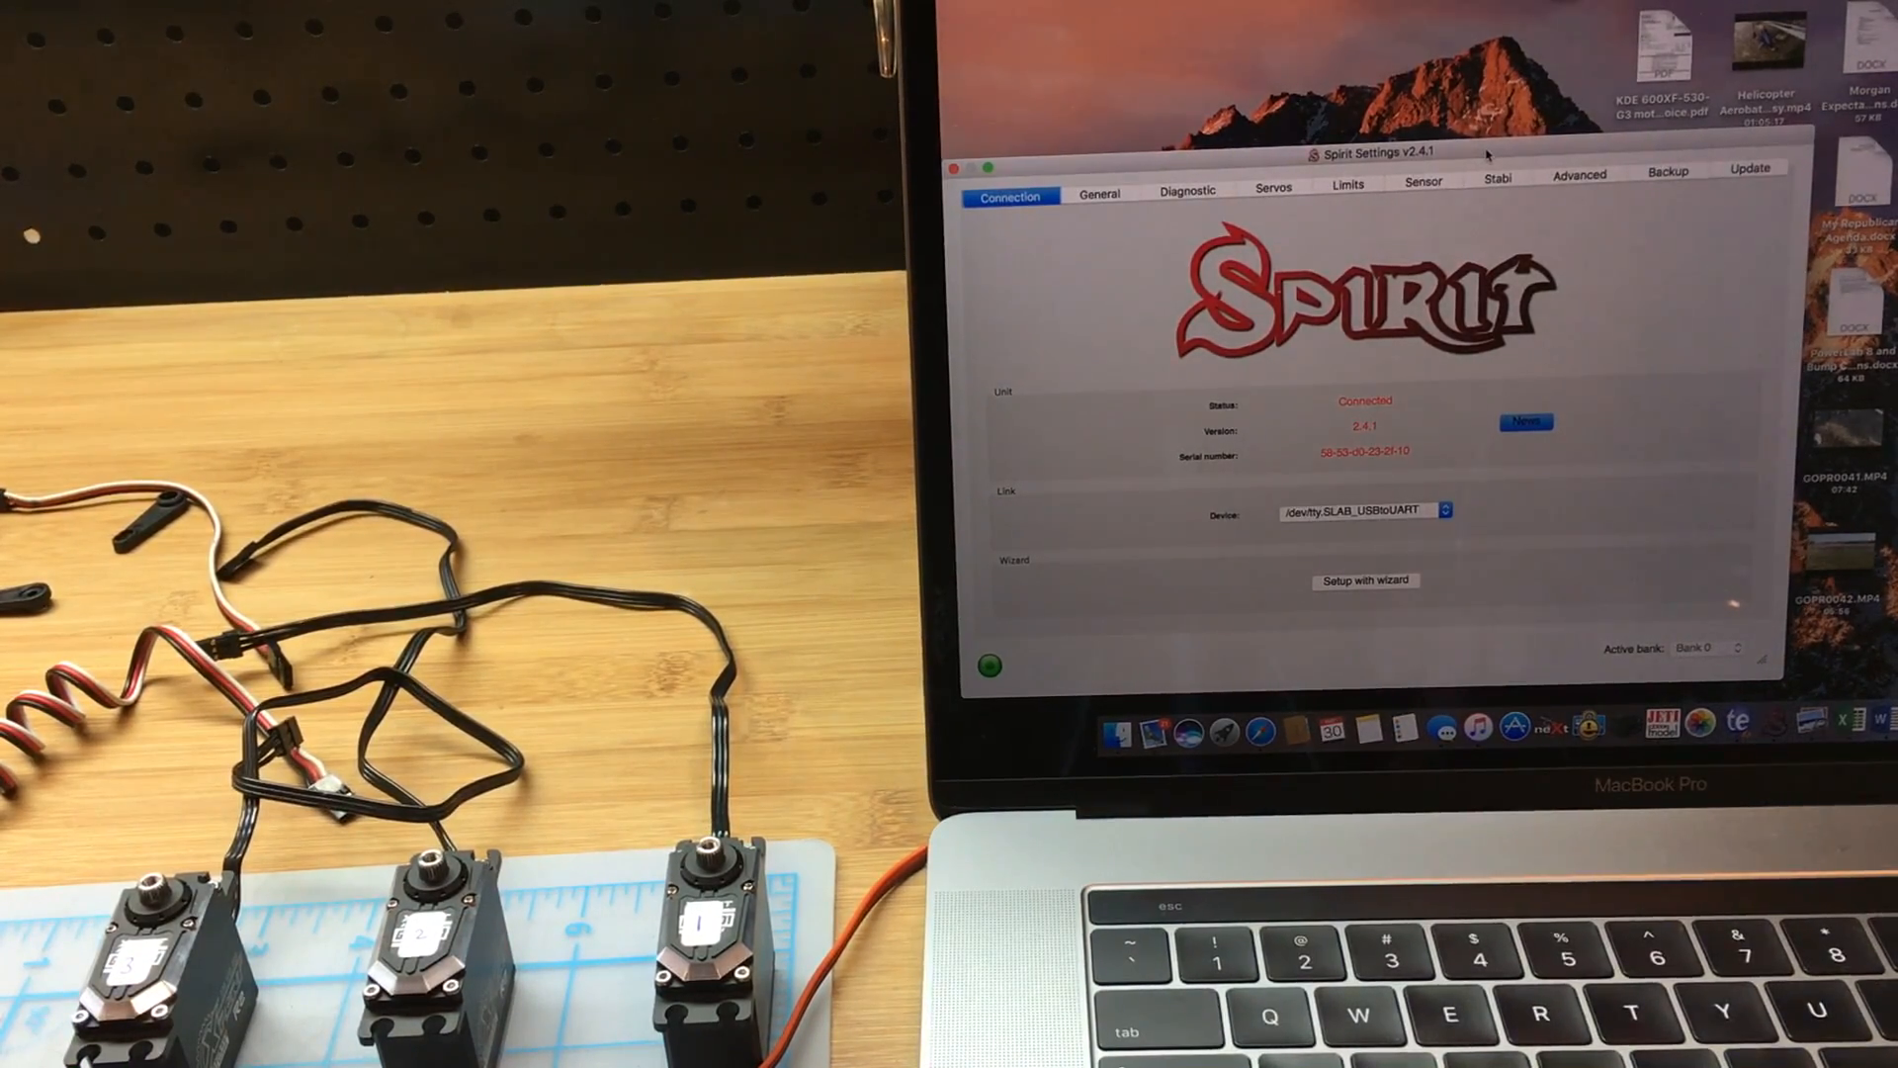
mouse_move(1366, 587)
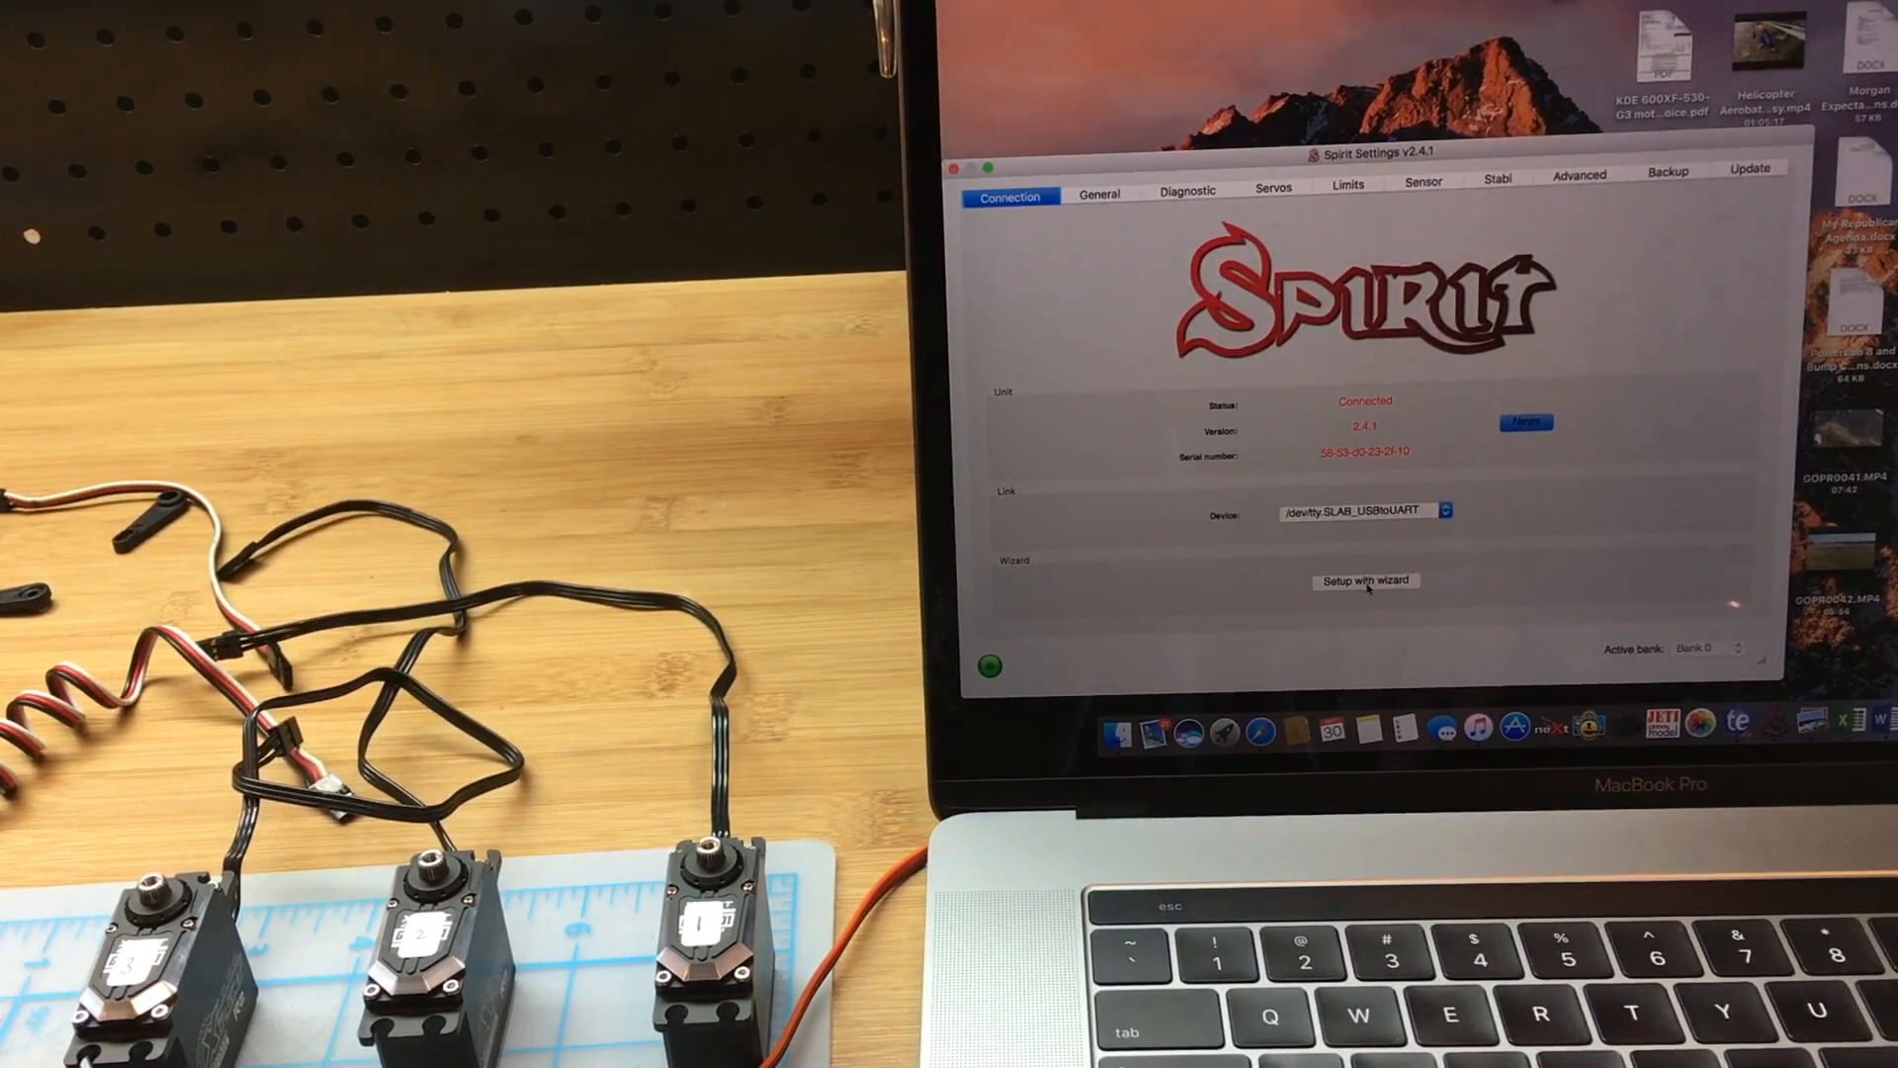
Launch the wizard setup with Jeti EX Bus selected as the receiver type
click(1366, 582)
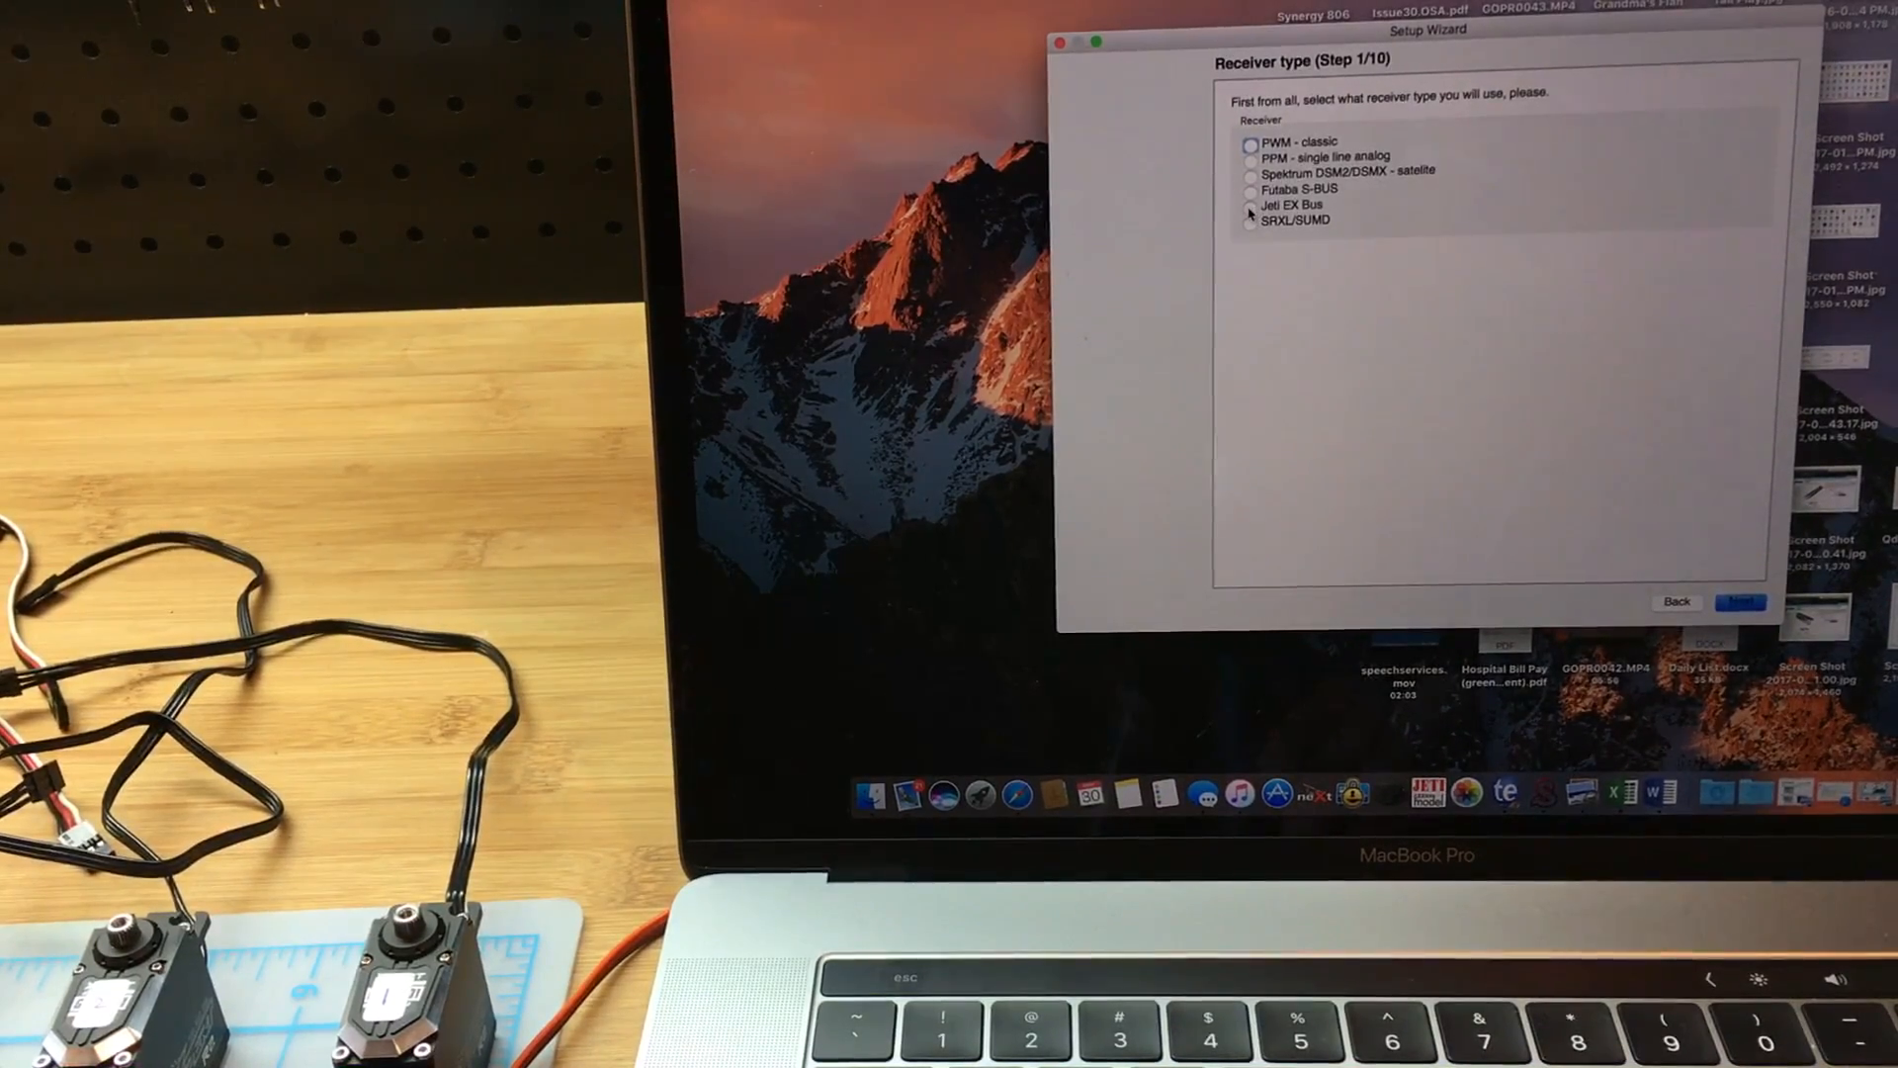
click(1250, 204)
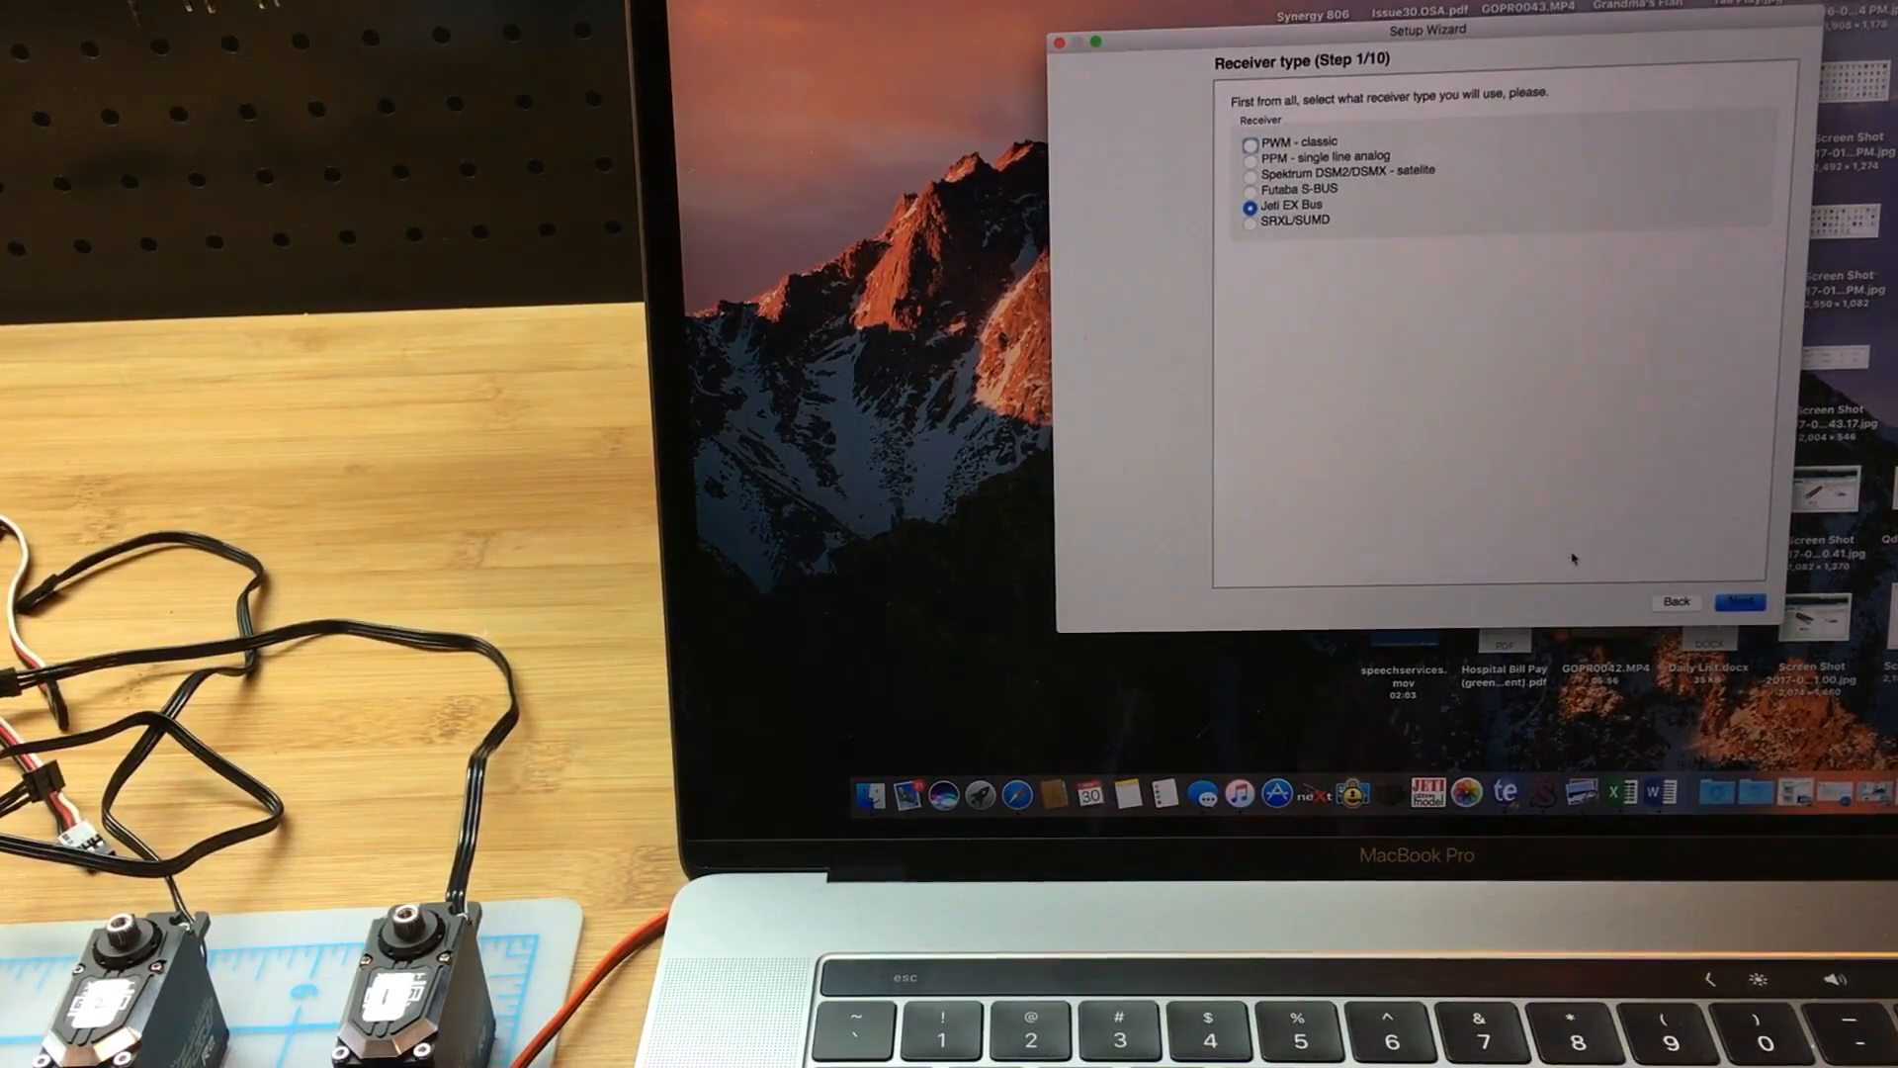
click(1738, 601)
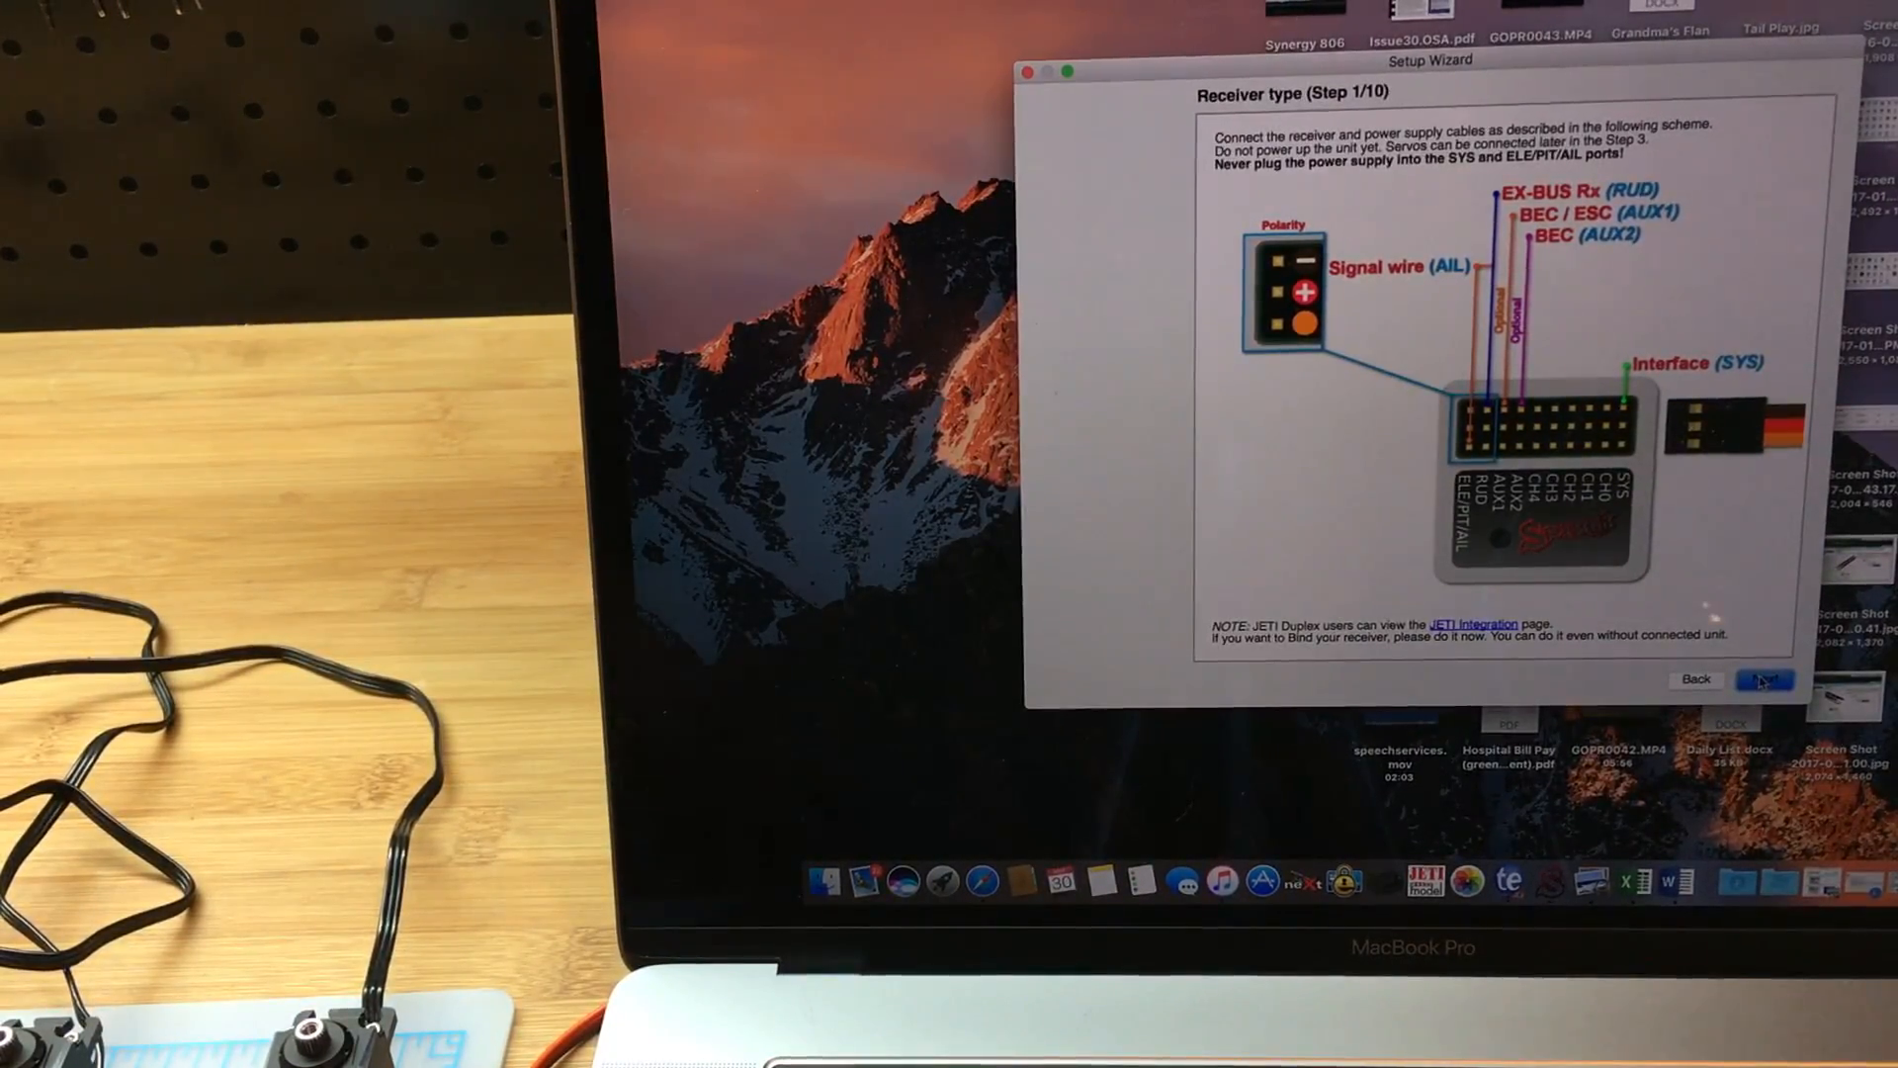
Continue from the receiver wiring diagram to Step 2/10 general settings
click(1766, 678)
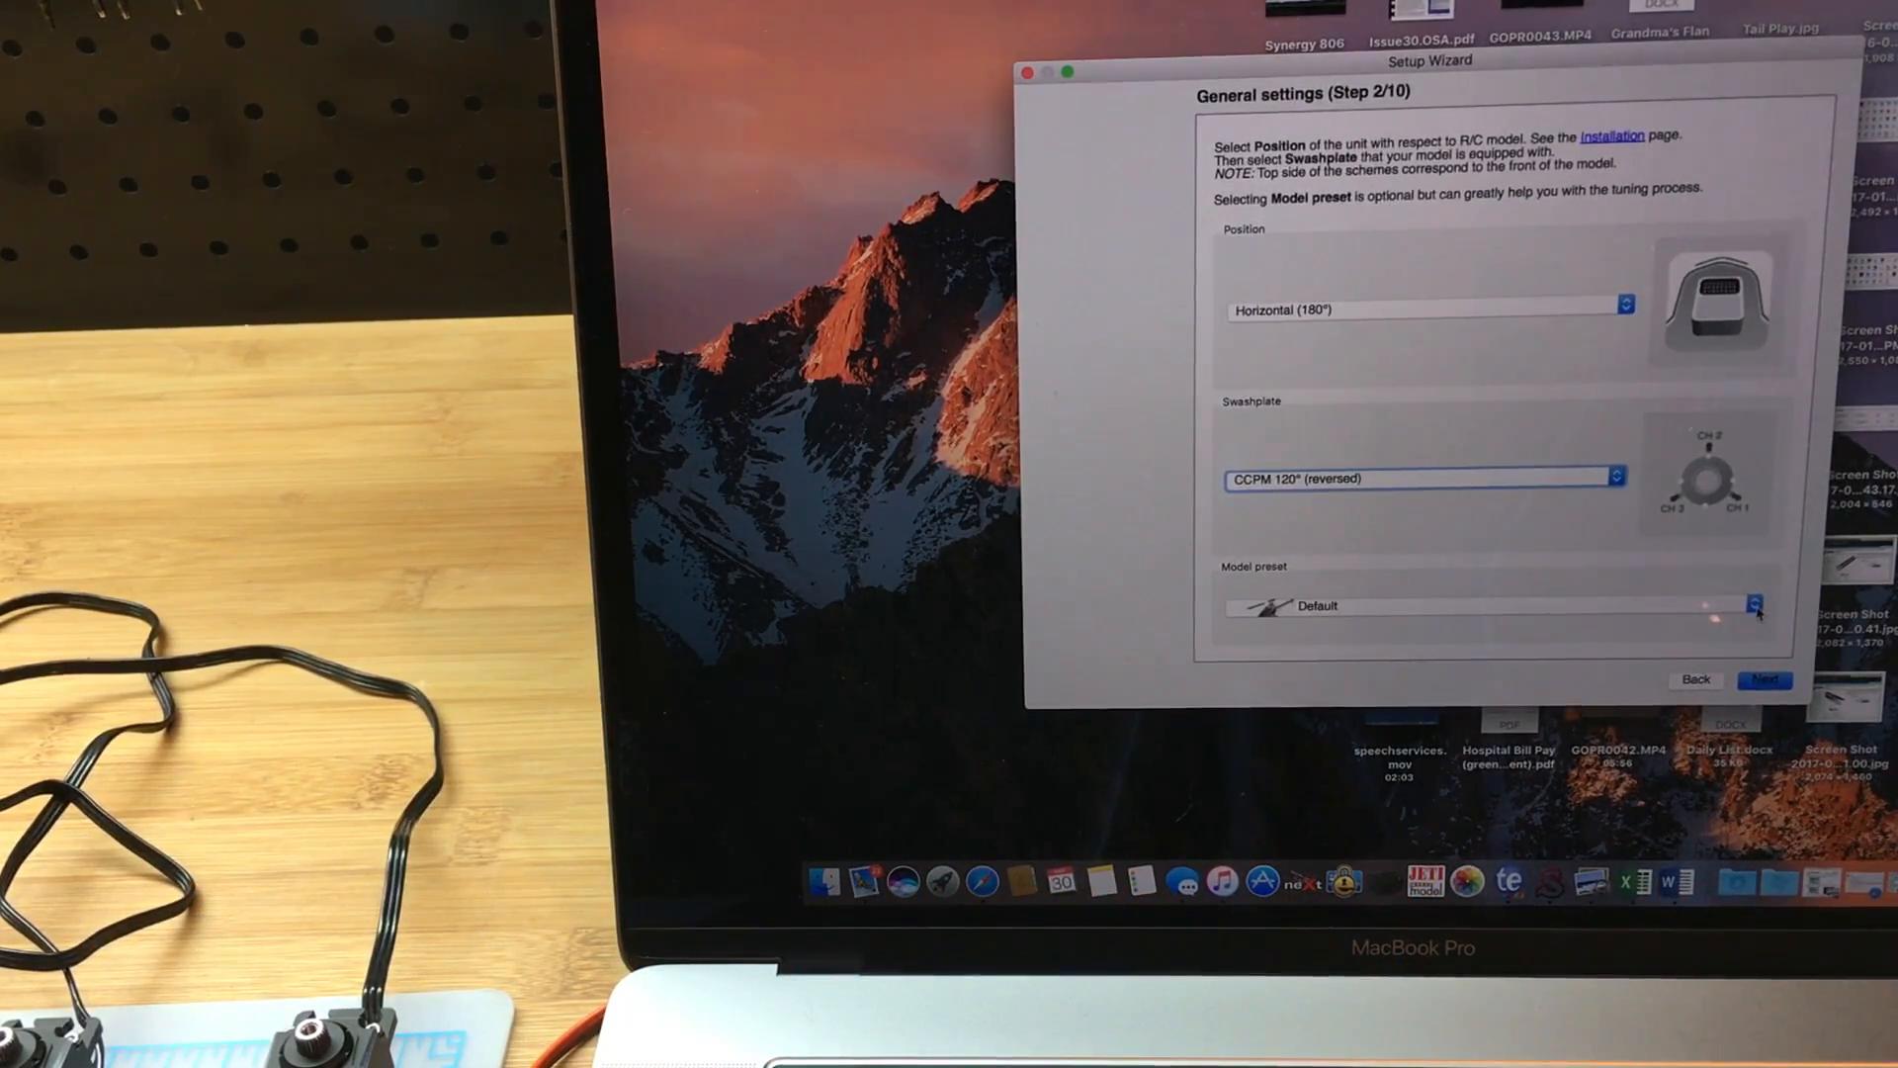
Choose Protos Max from the Model preset list
click(1754, 605)
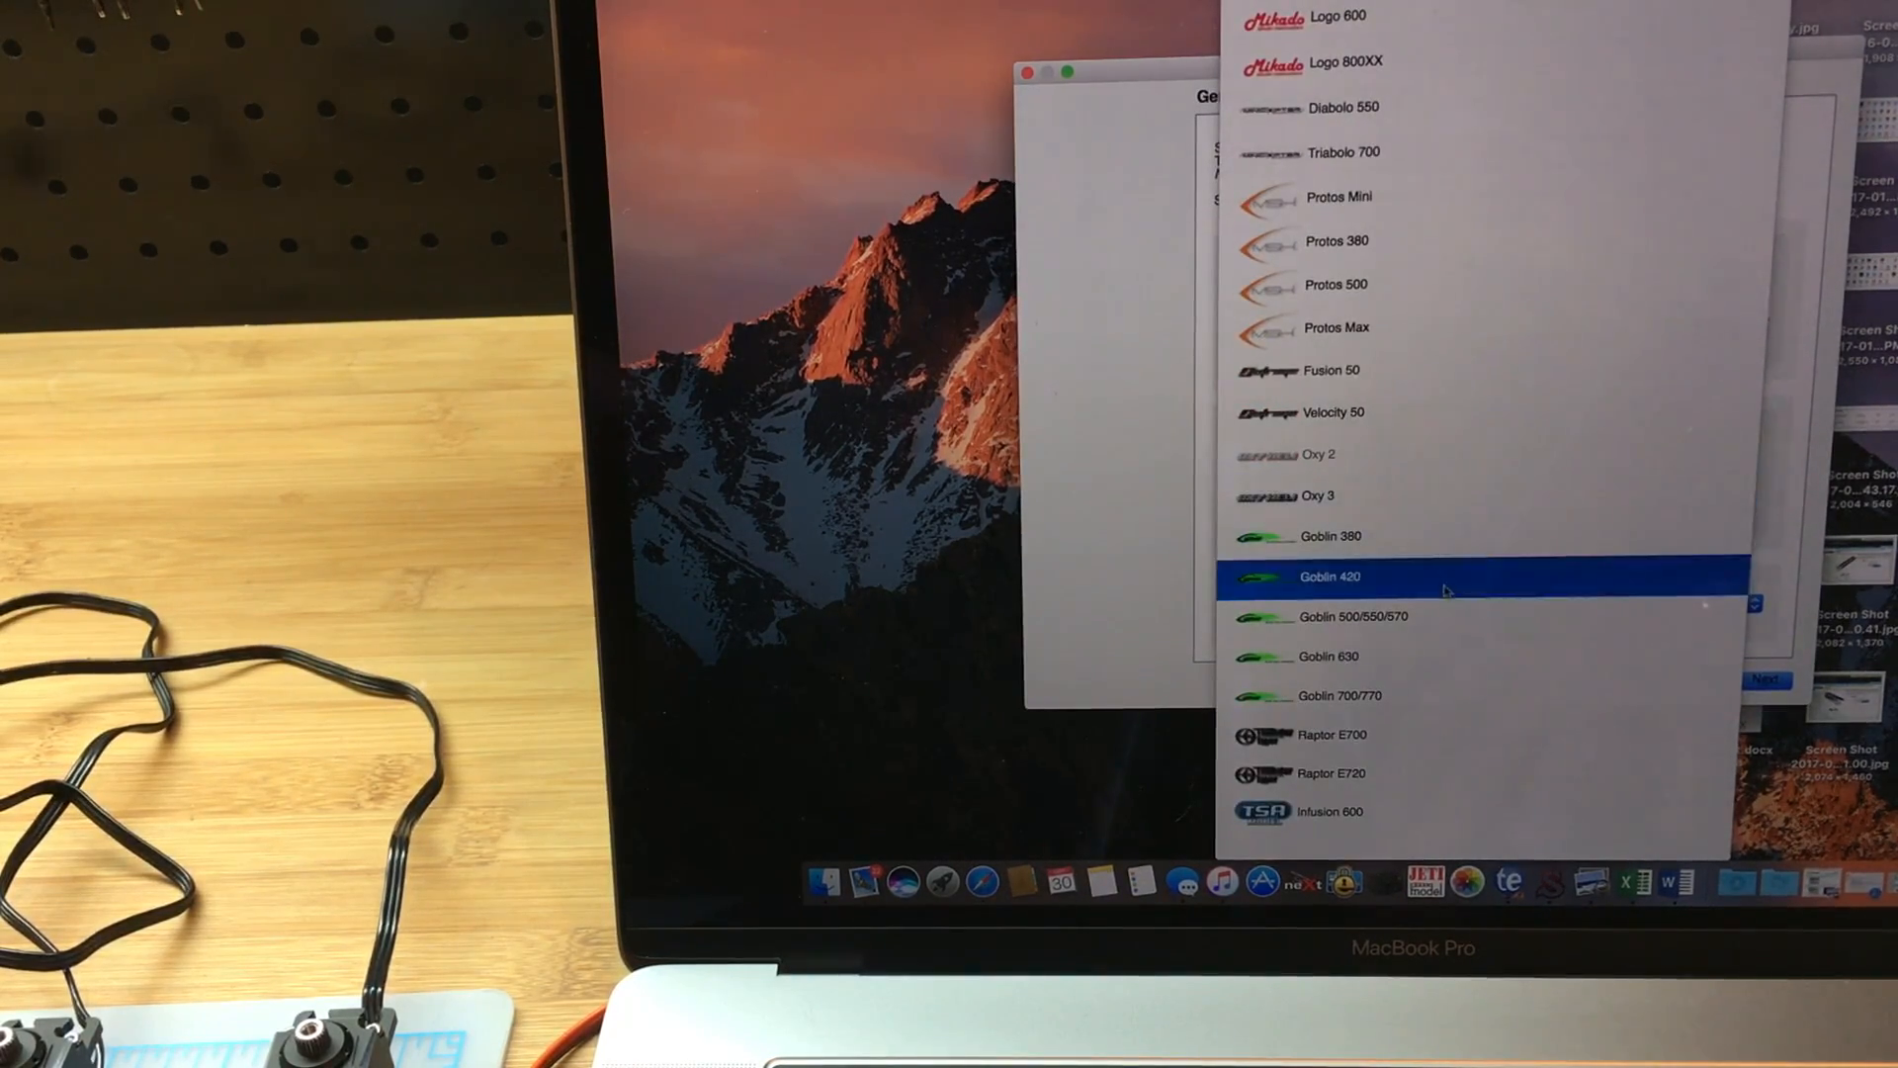
click(1331, 694)
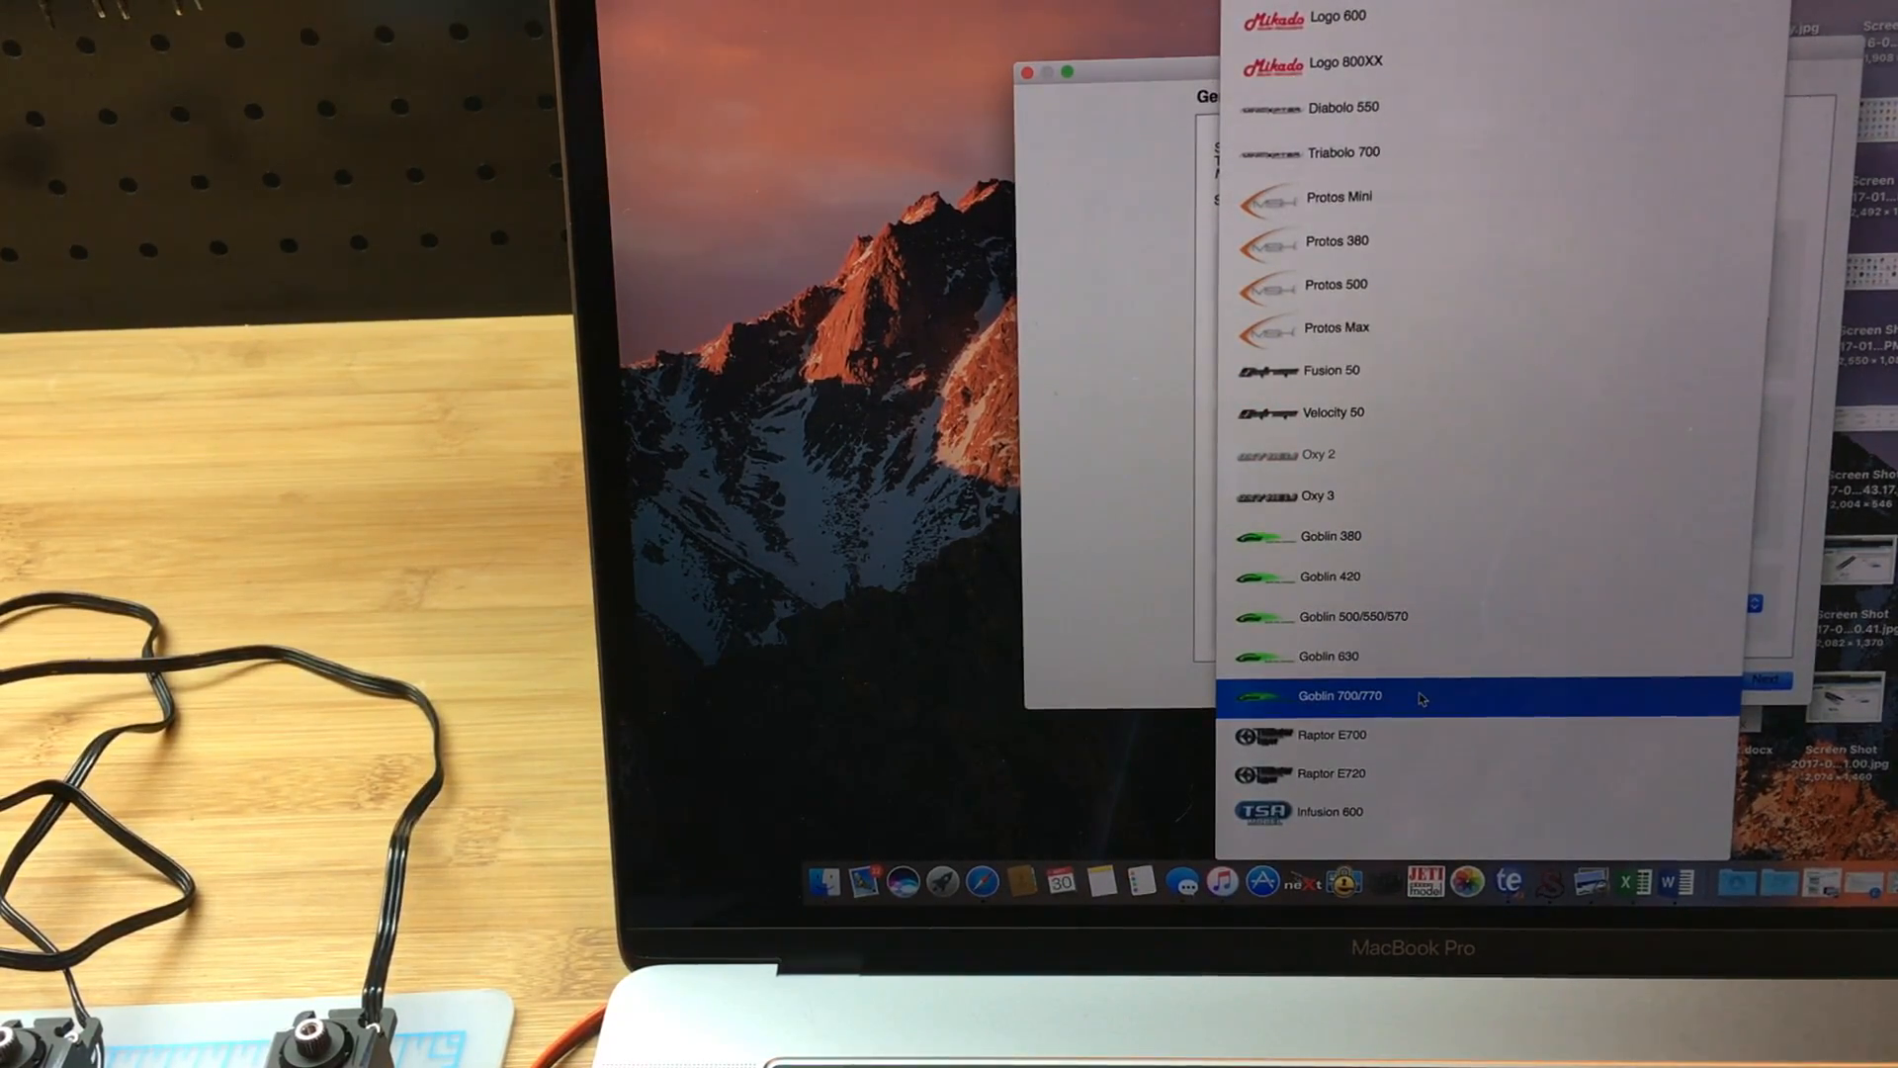
click(1331, 326)
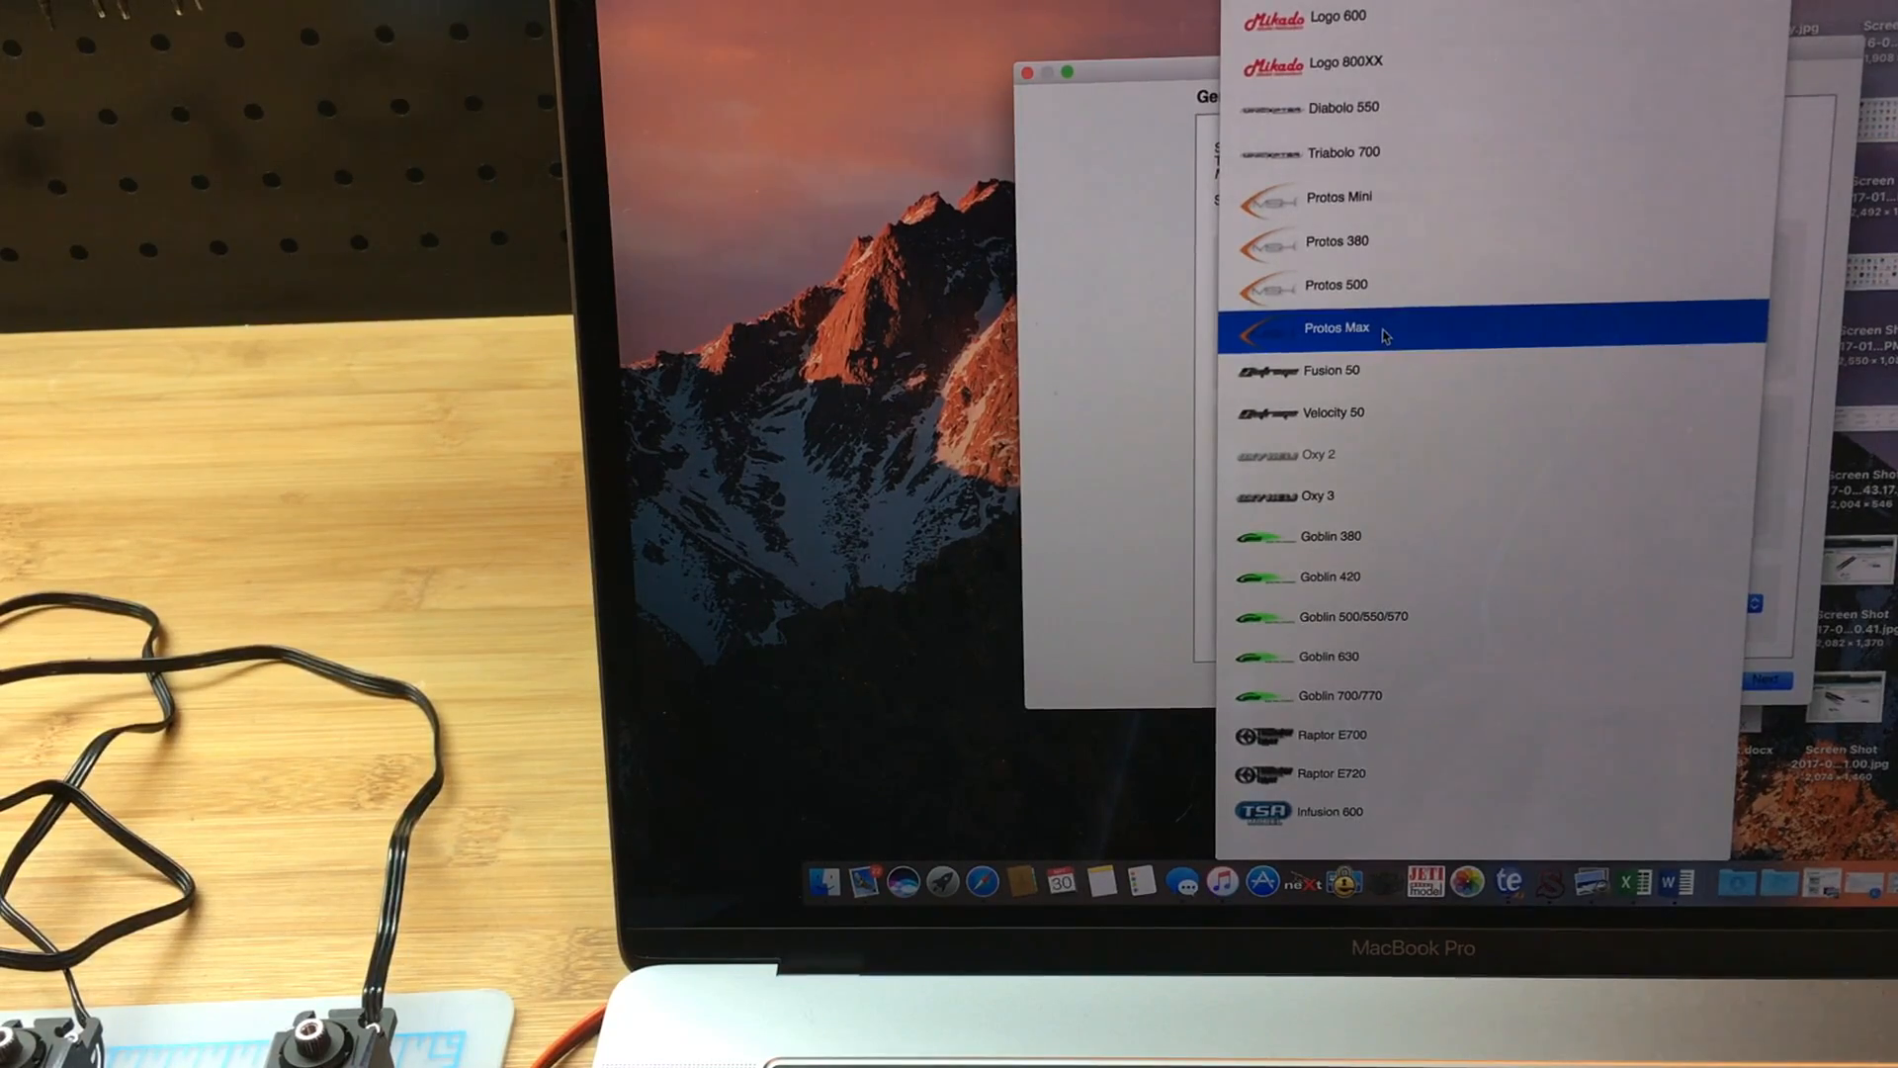
click(1335, 326)
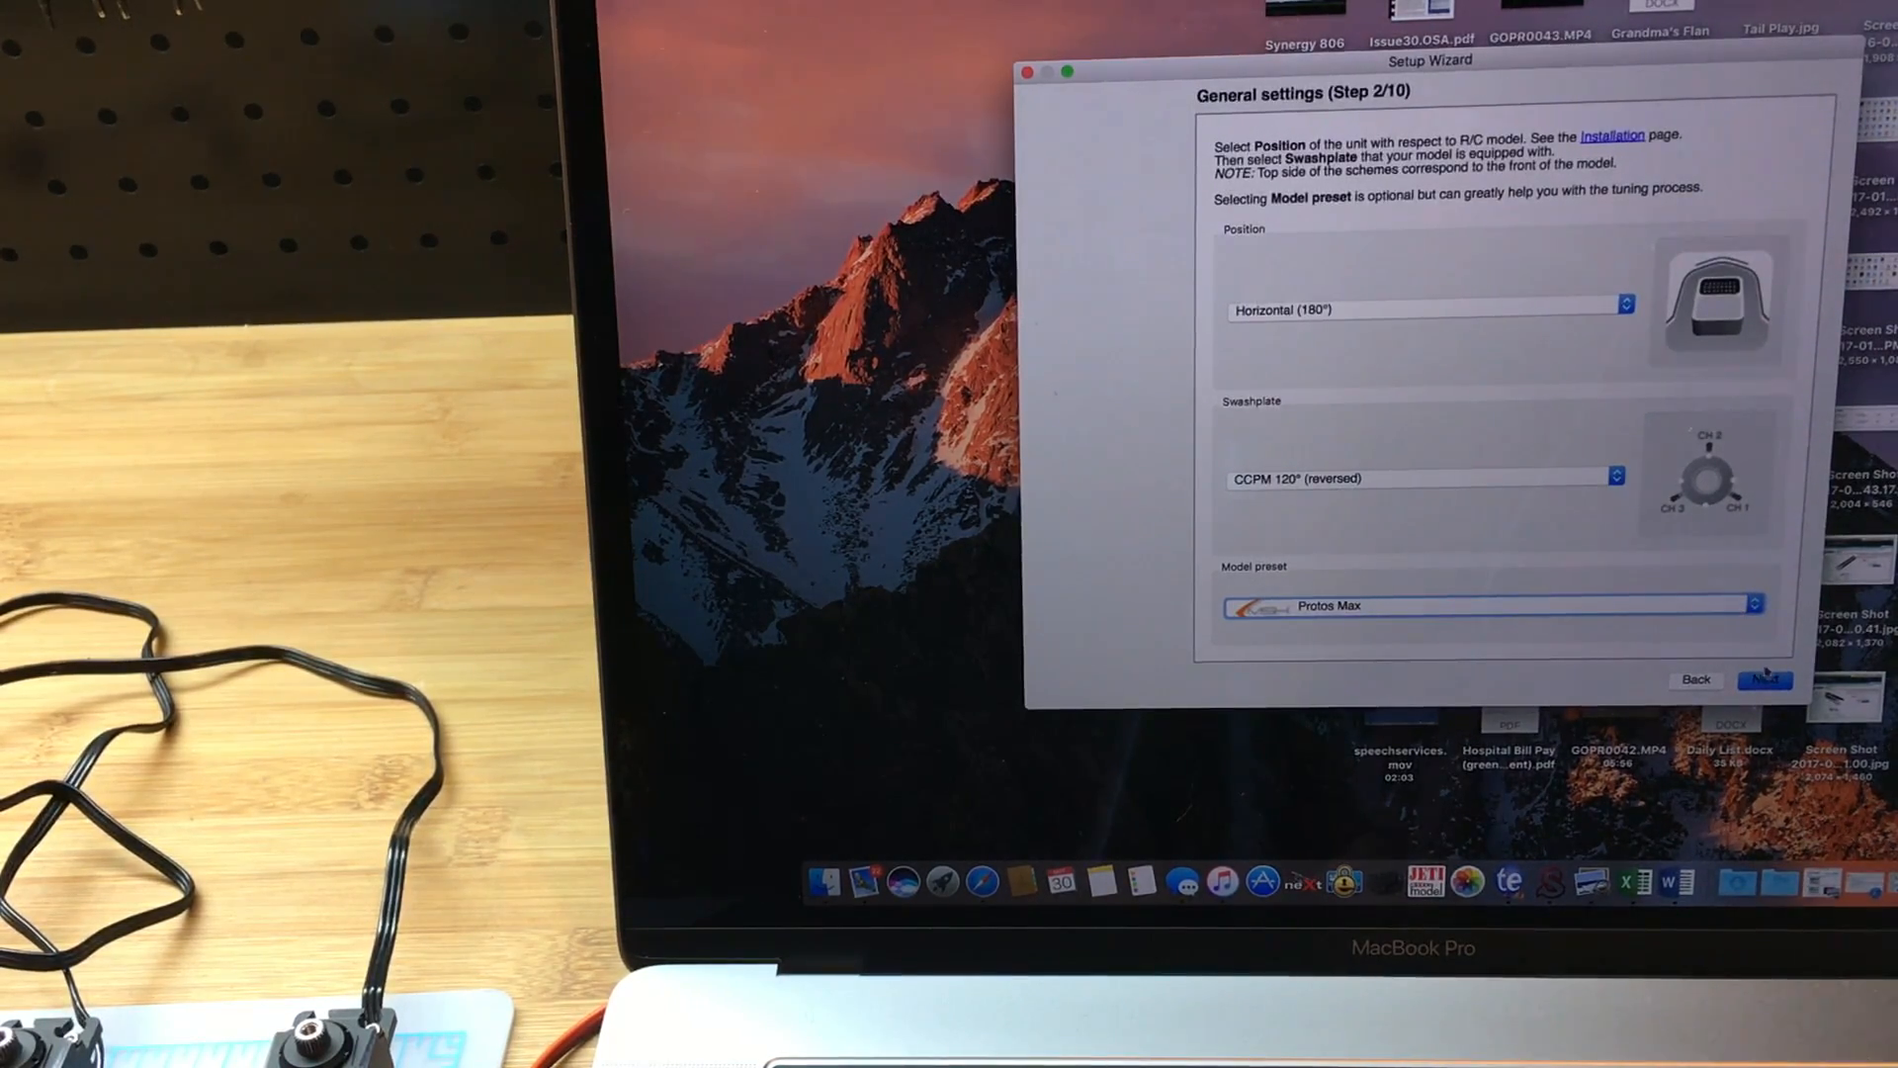
In Basic Servo settings, set the rudder pulse to 760µs and keep its frequency at 560Hz
click(1764, 678)
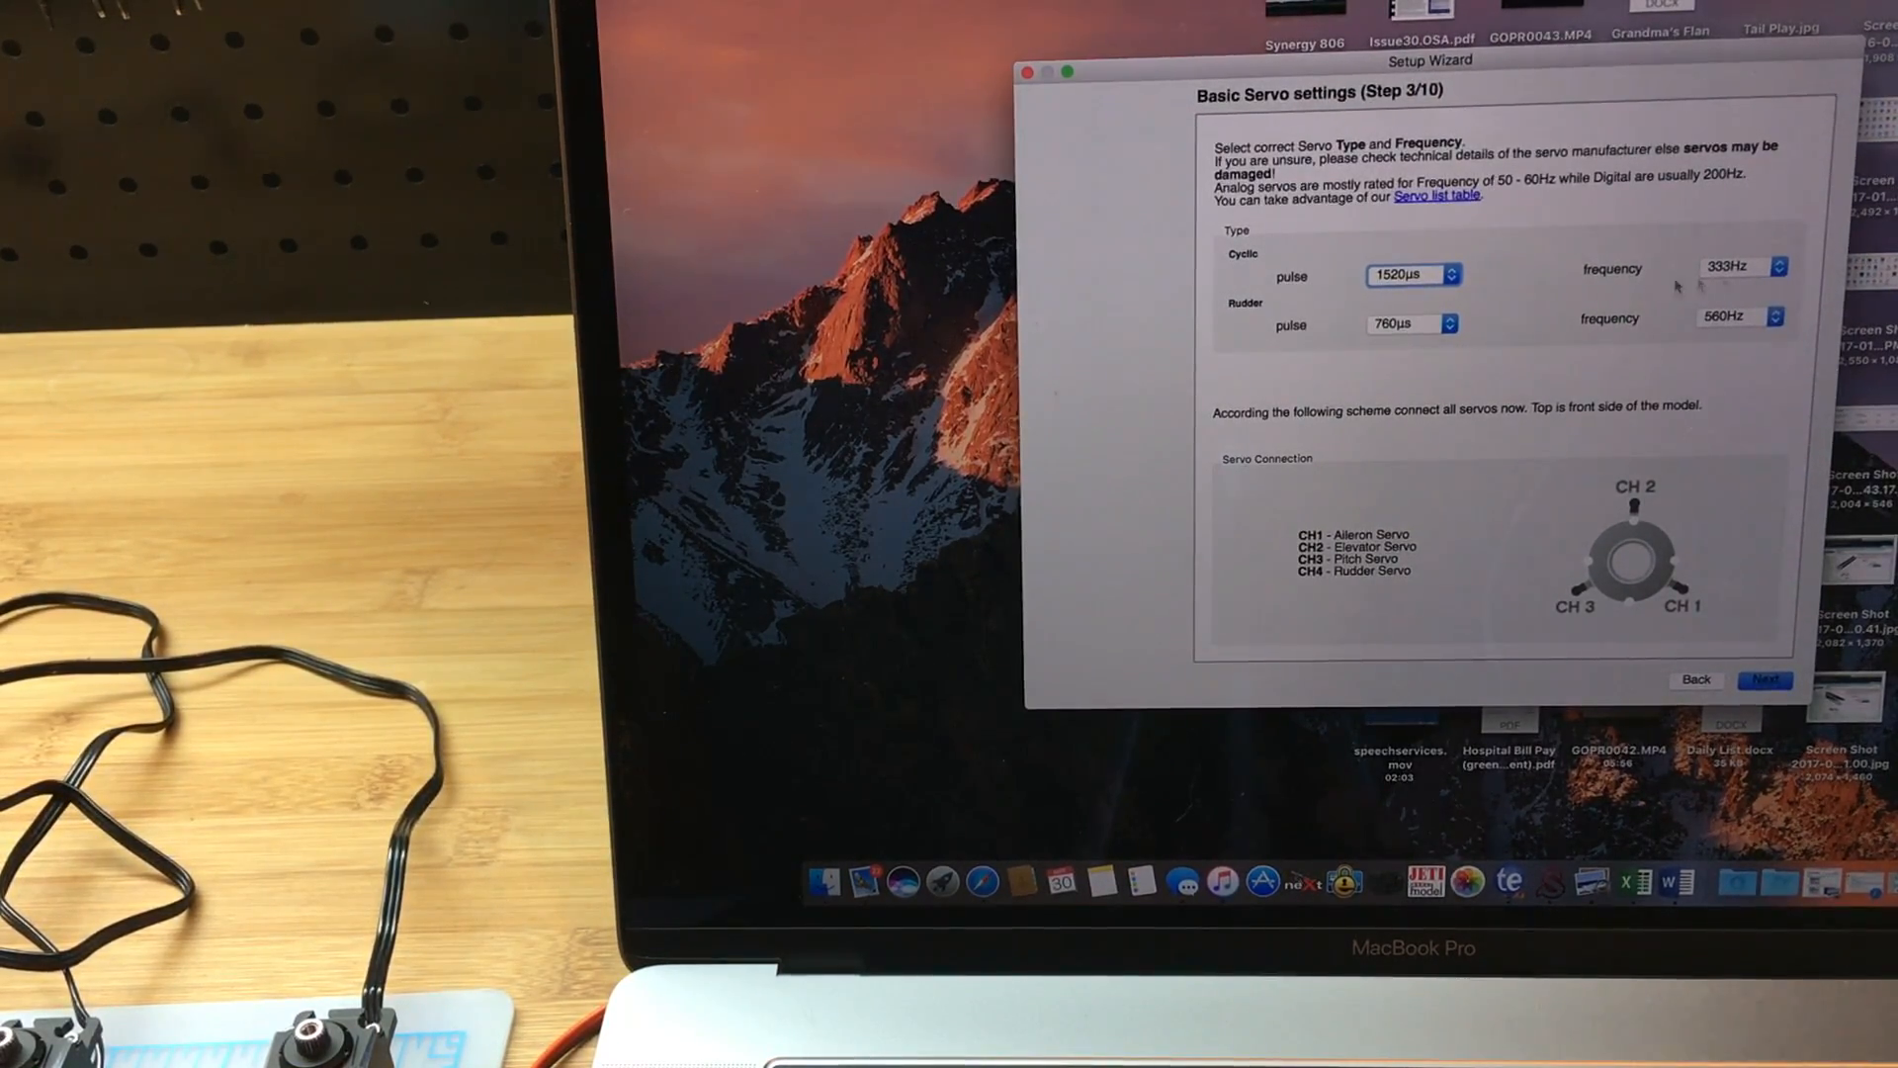
mouse_move(1404, 275)
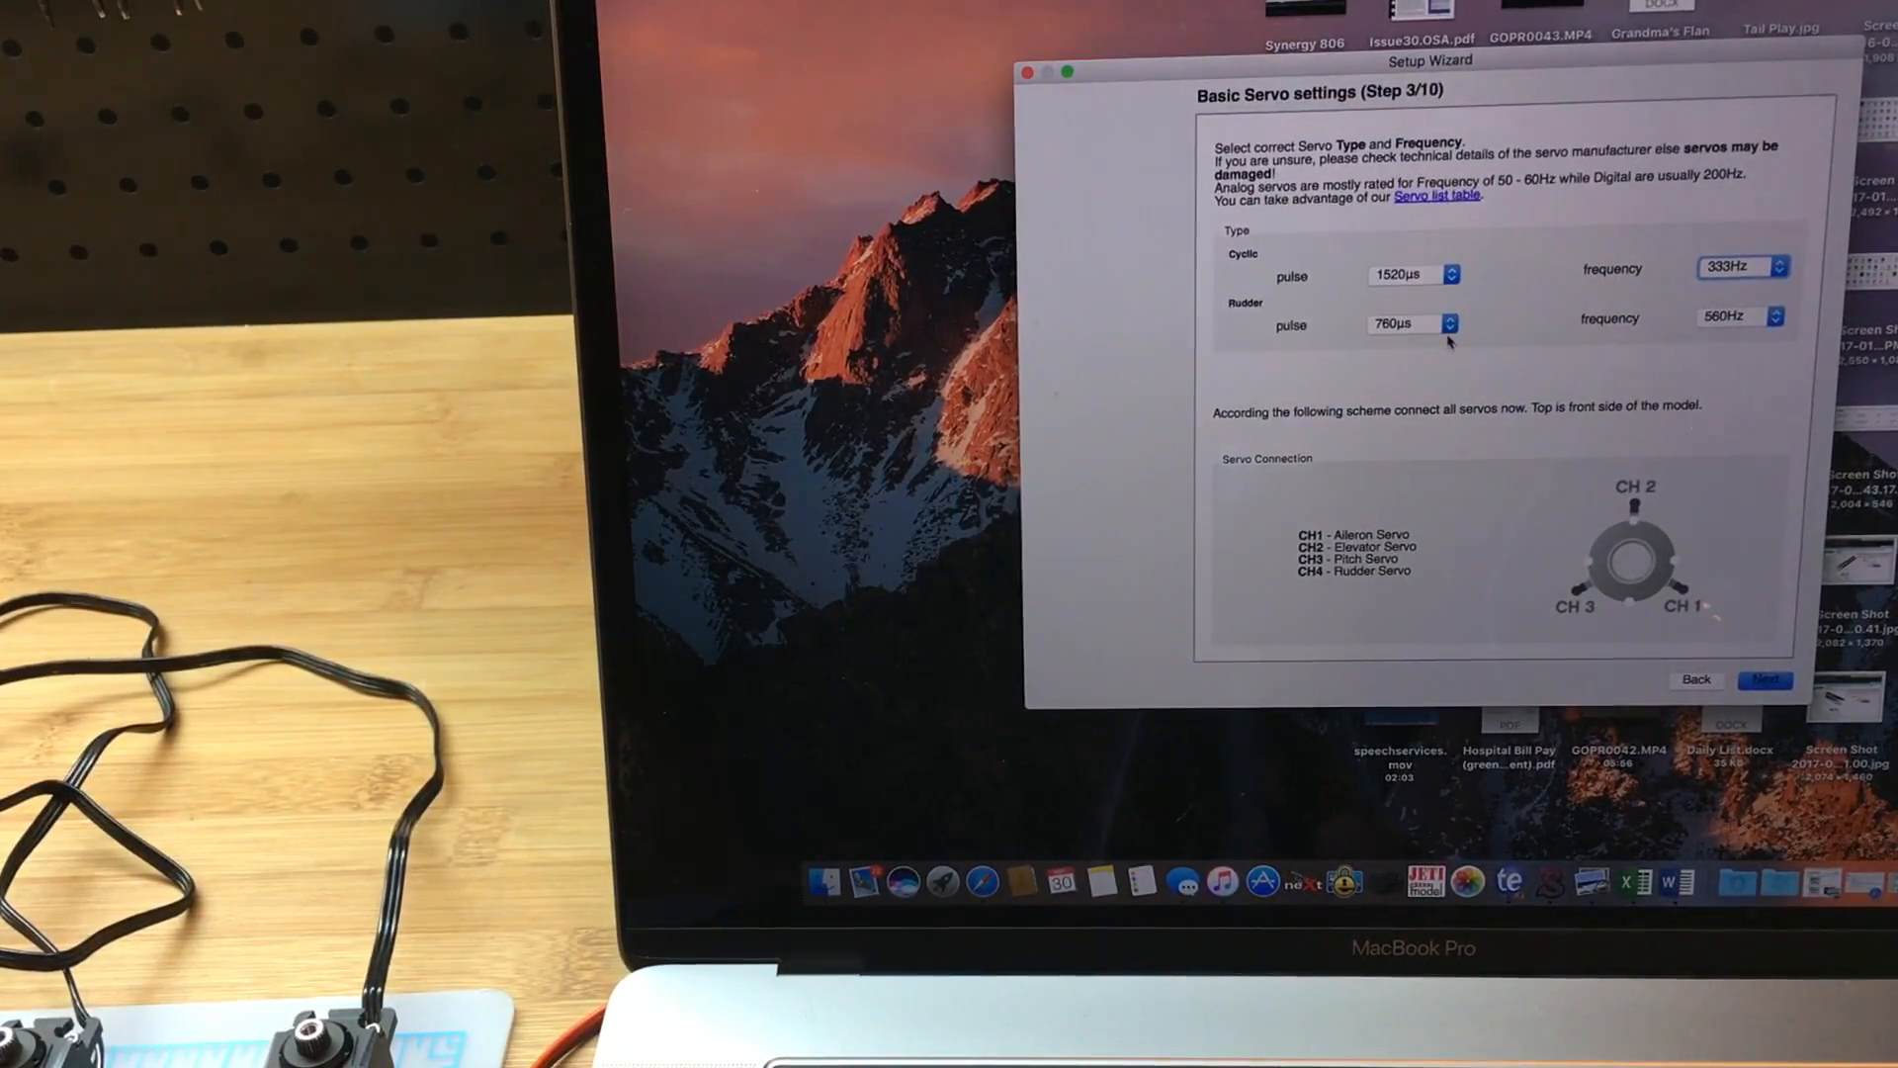
click(1412, 324)
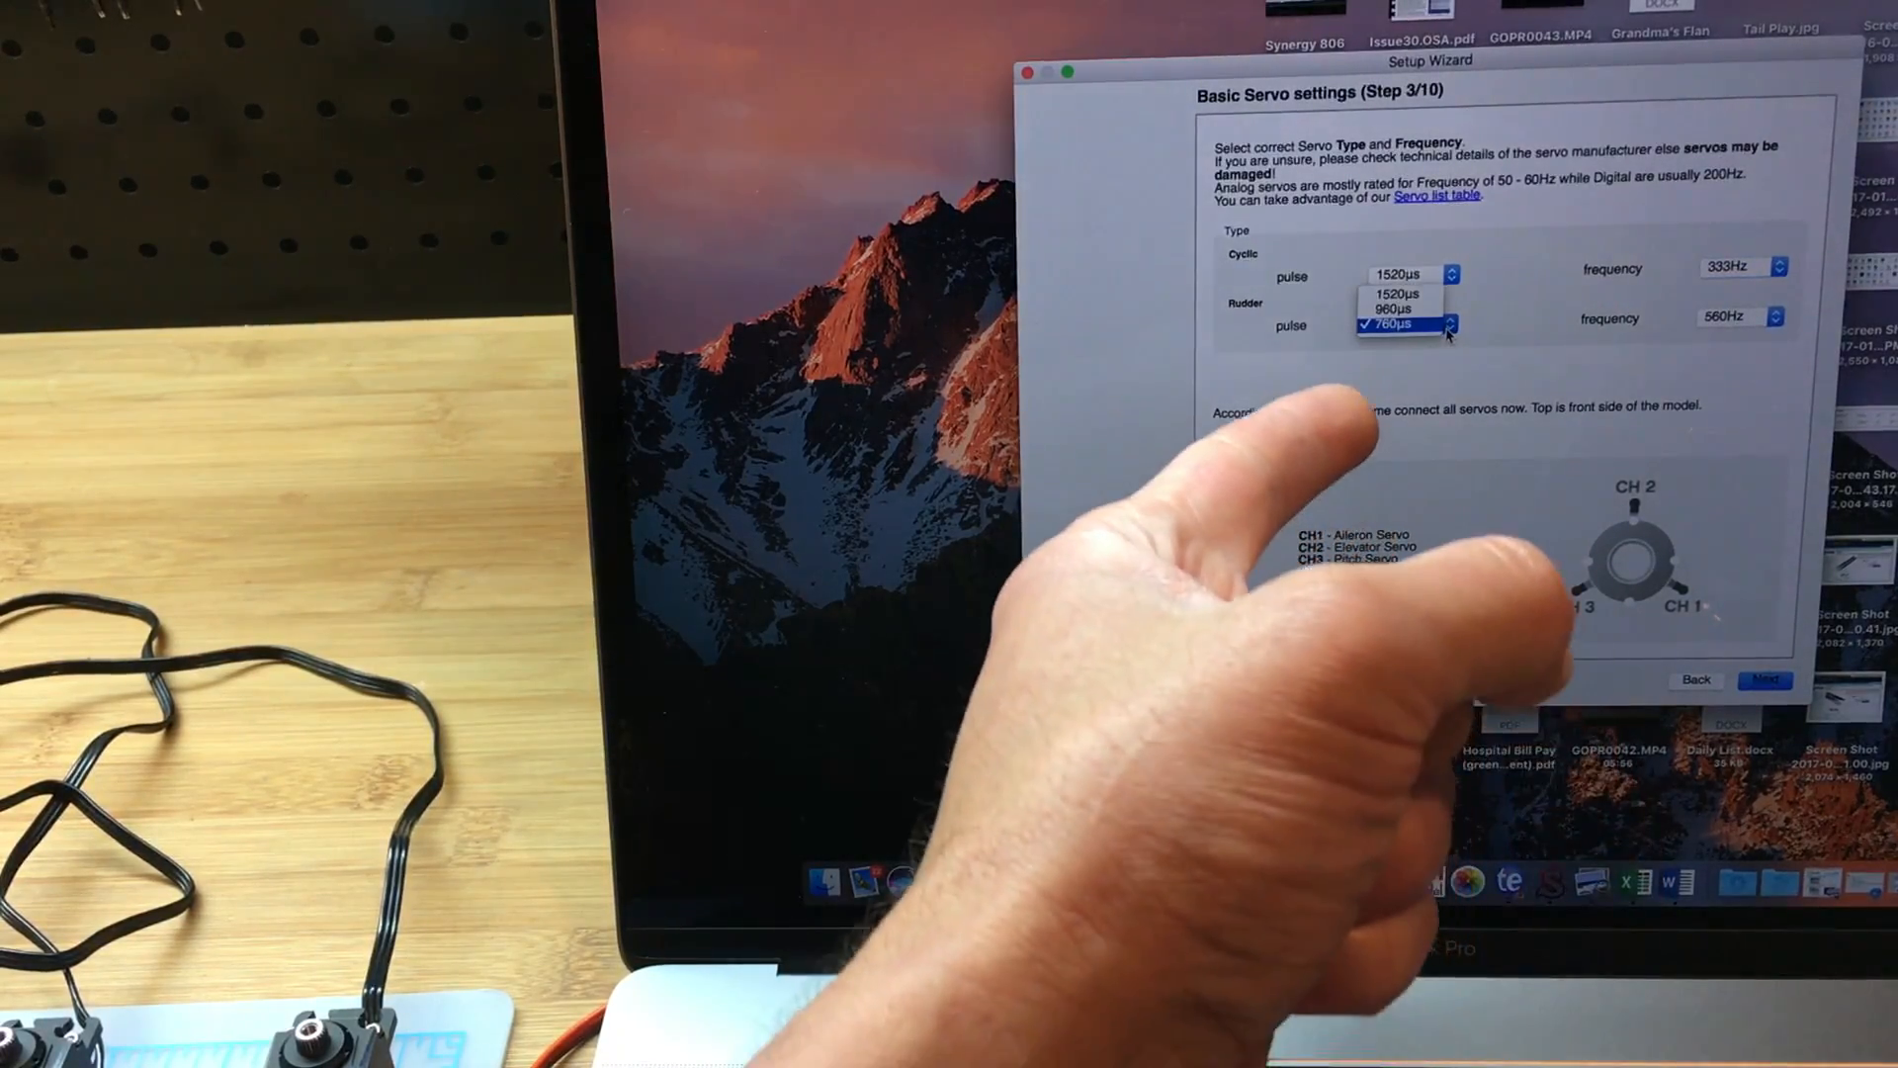
click(1398, 326)
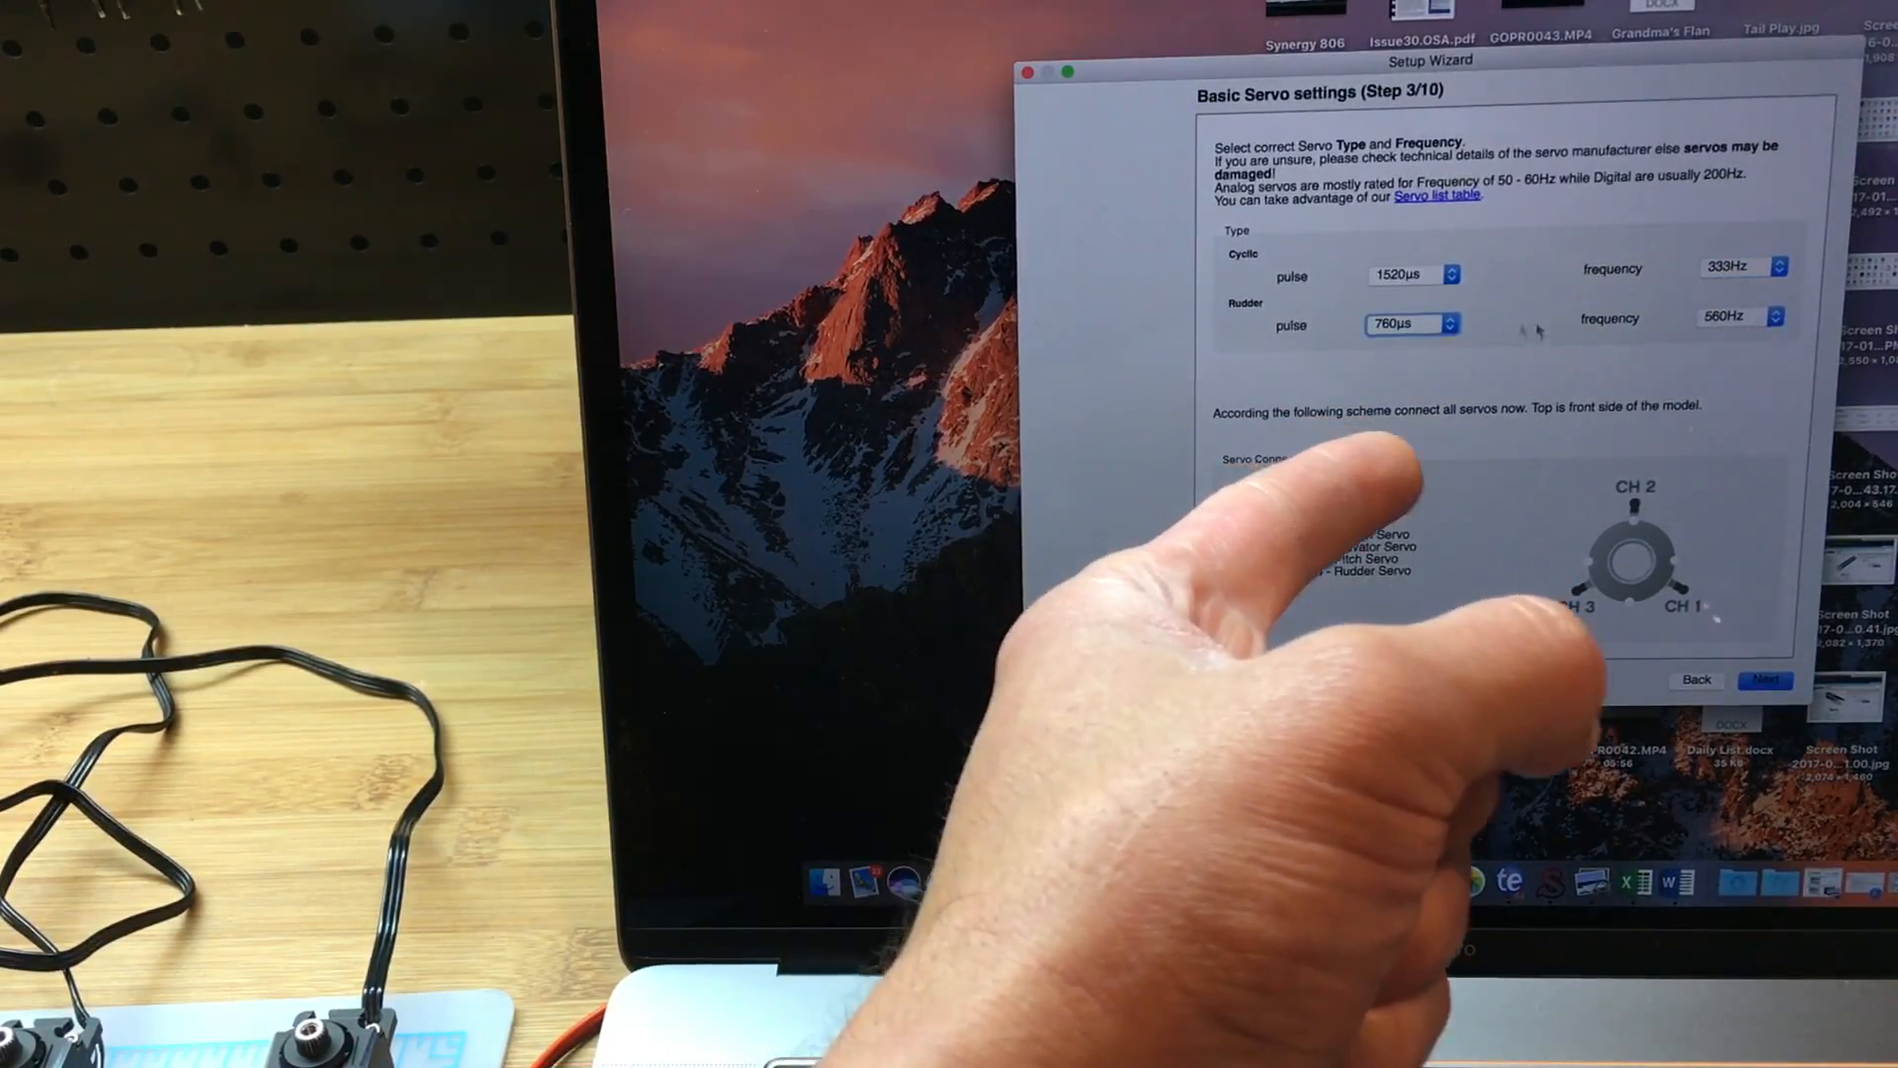
click(1740, 317)
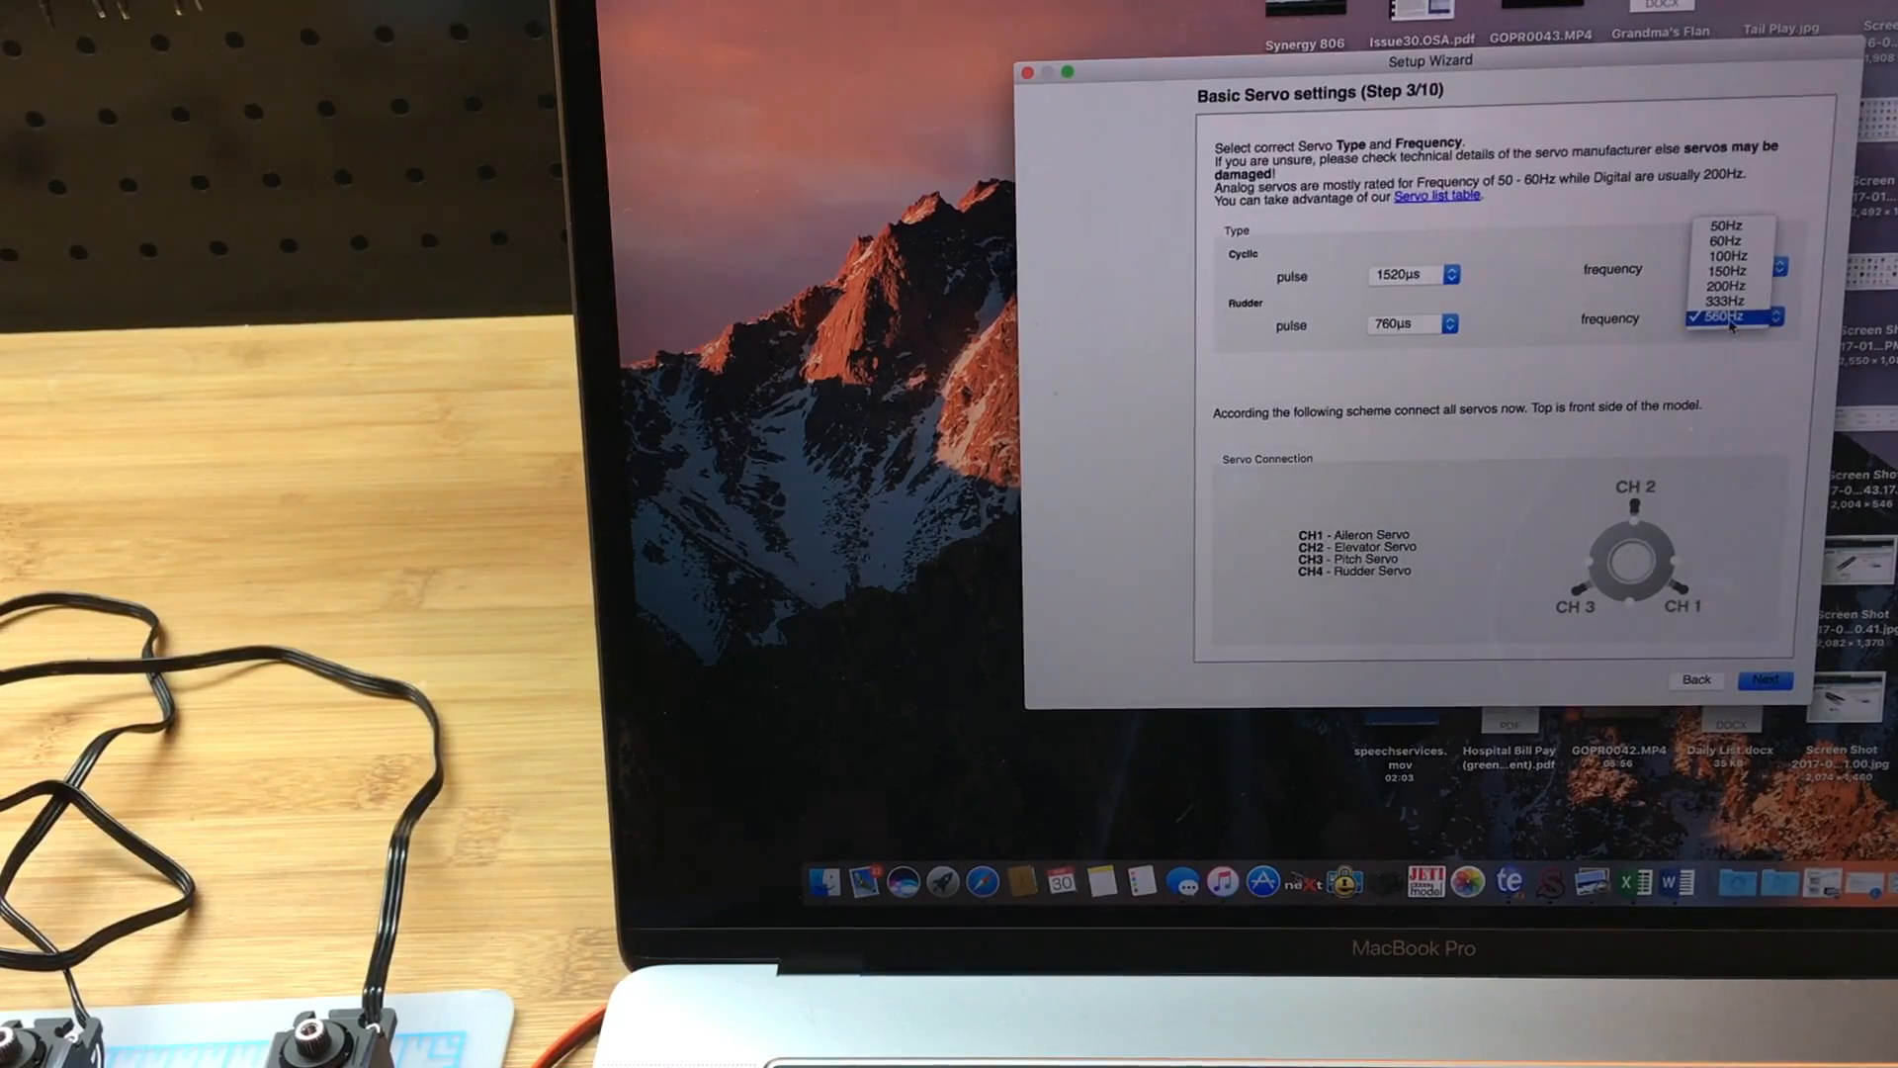
click(1725, 317)
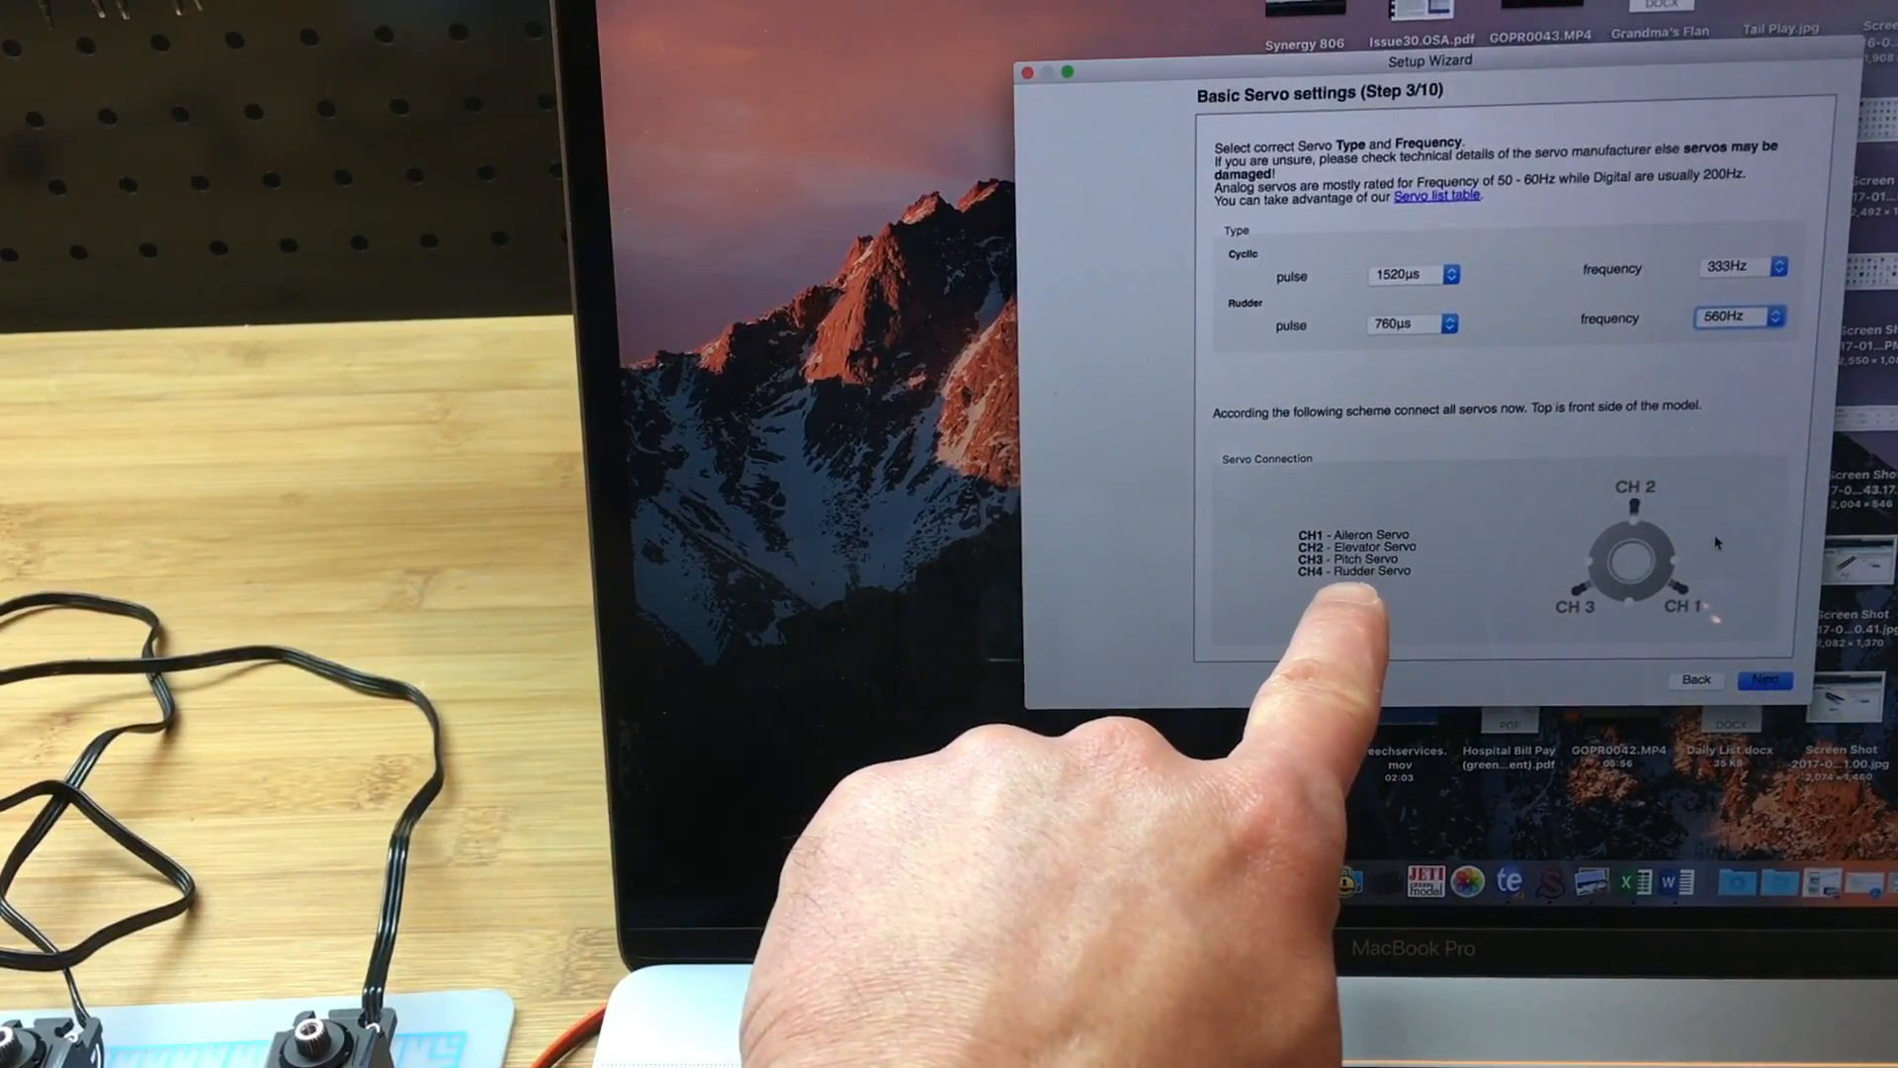
mouse_move(1210, 667)
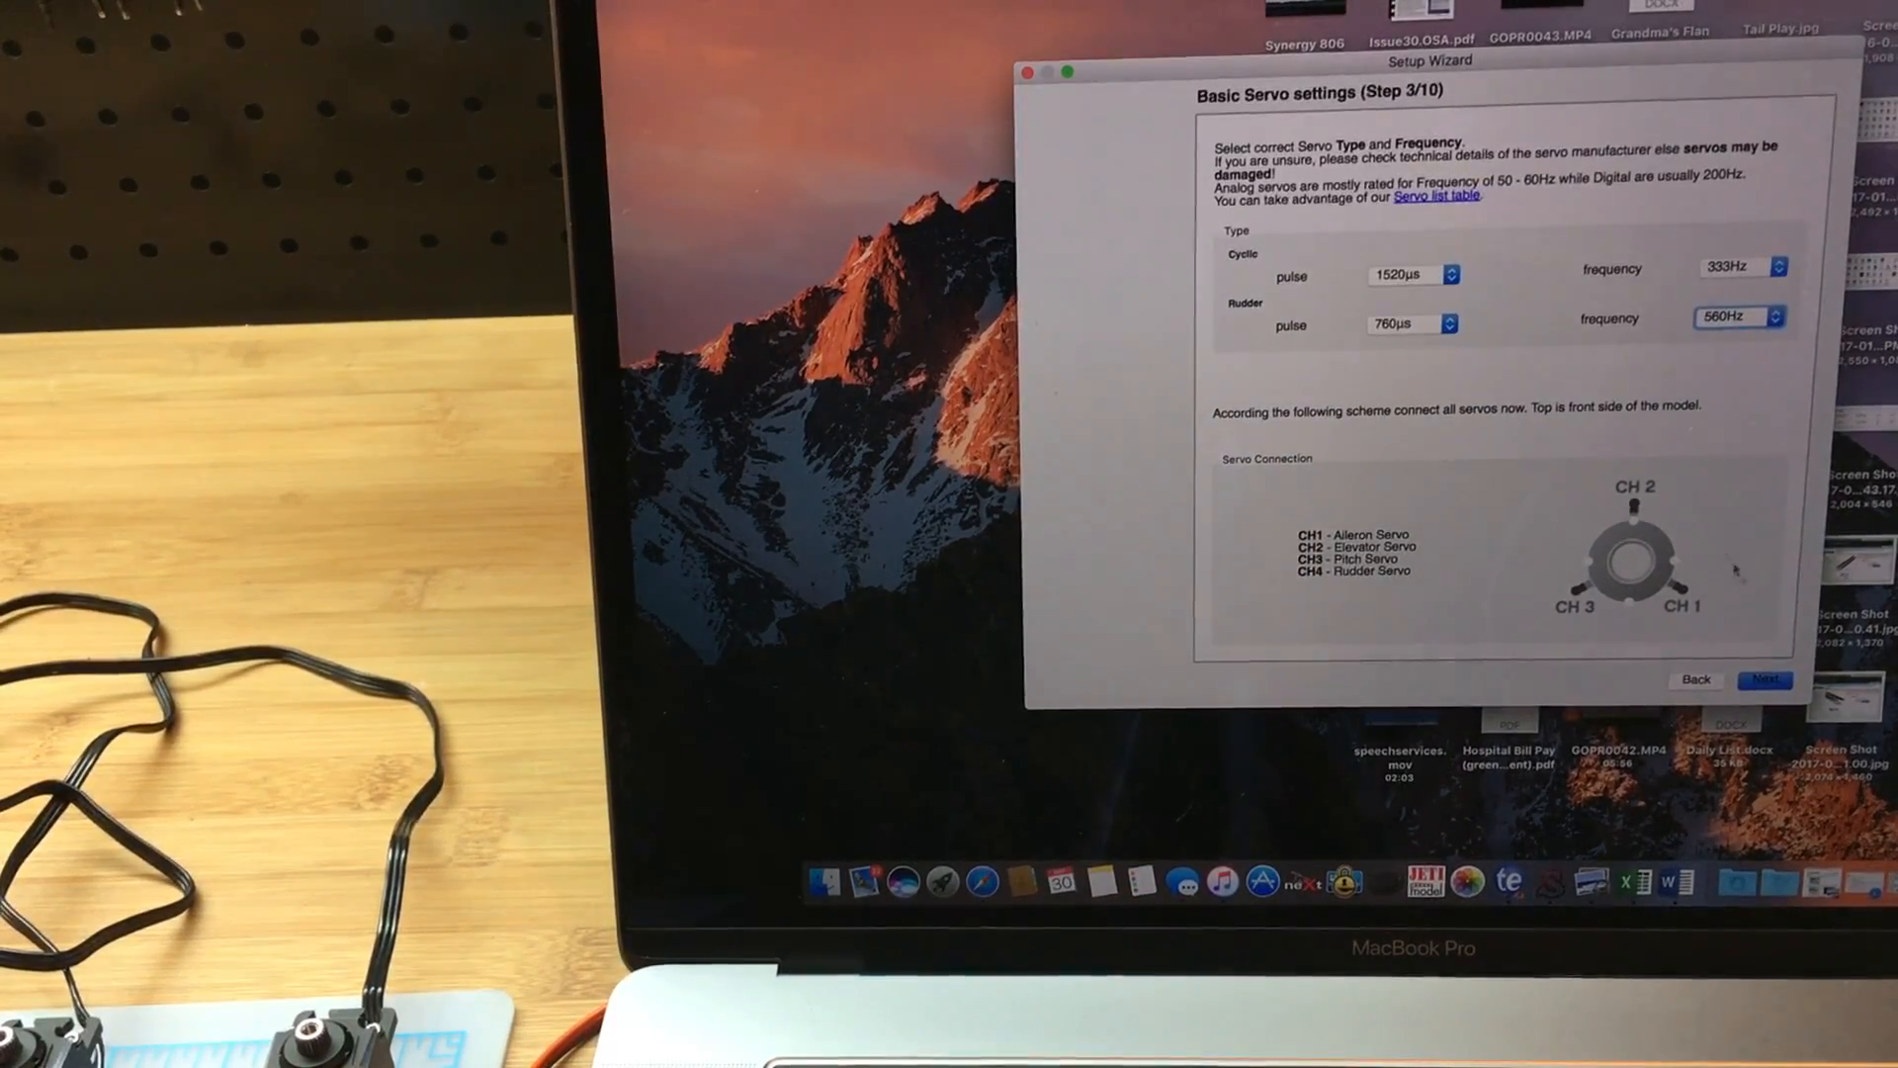
Advance to the Interfacing step 4/10, where the unit reads not found
click(1764, 678)
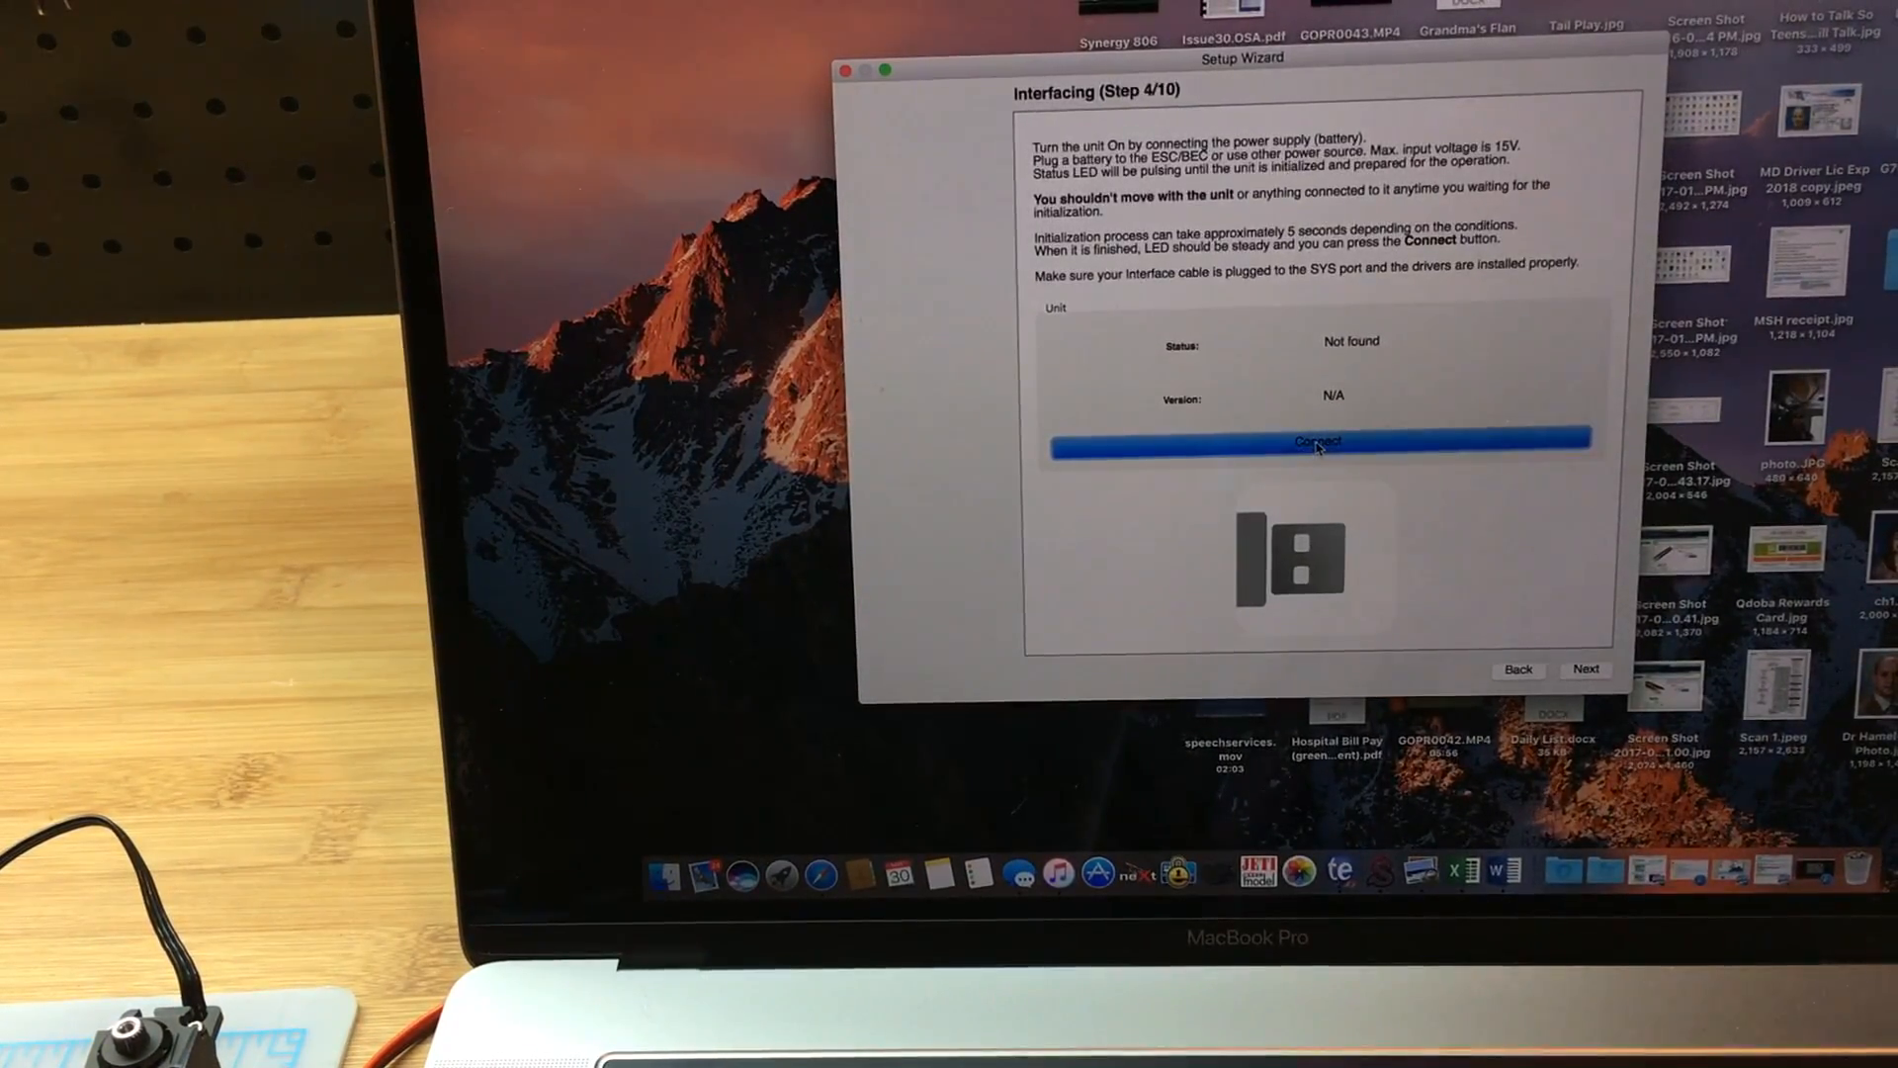
Connect the unit (status Connected, version 2.4.1) and continue to the diagnostic panel
click(1317, 441)
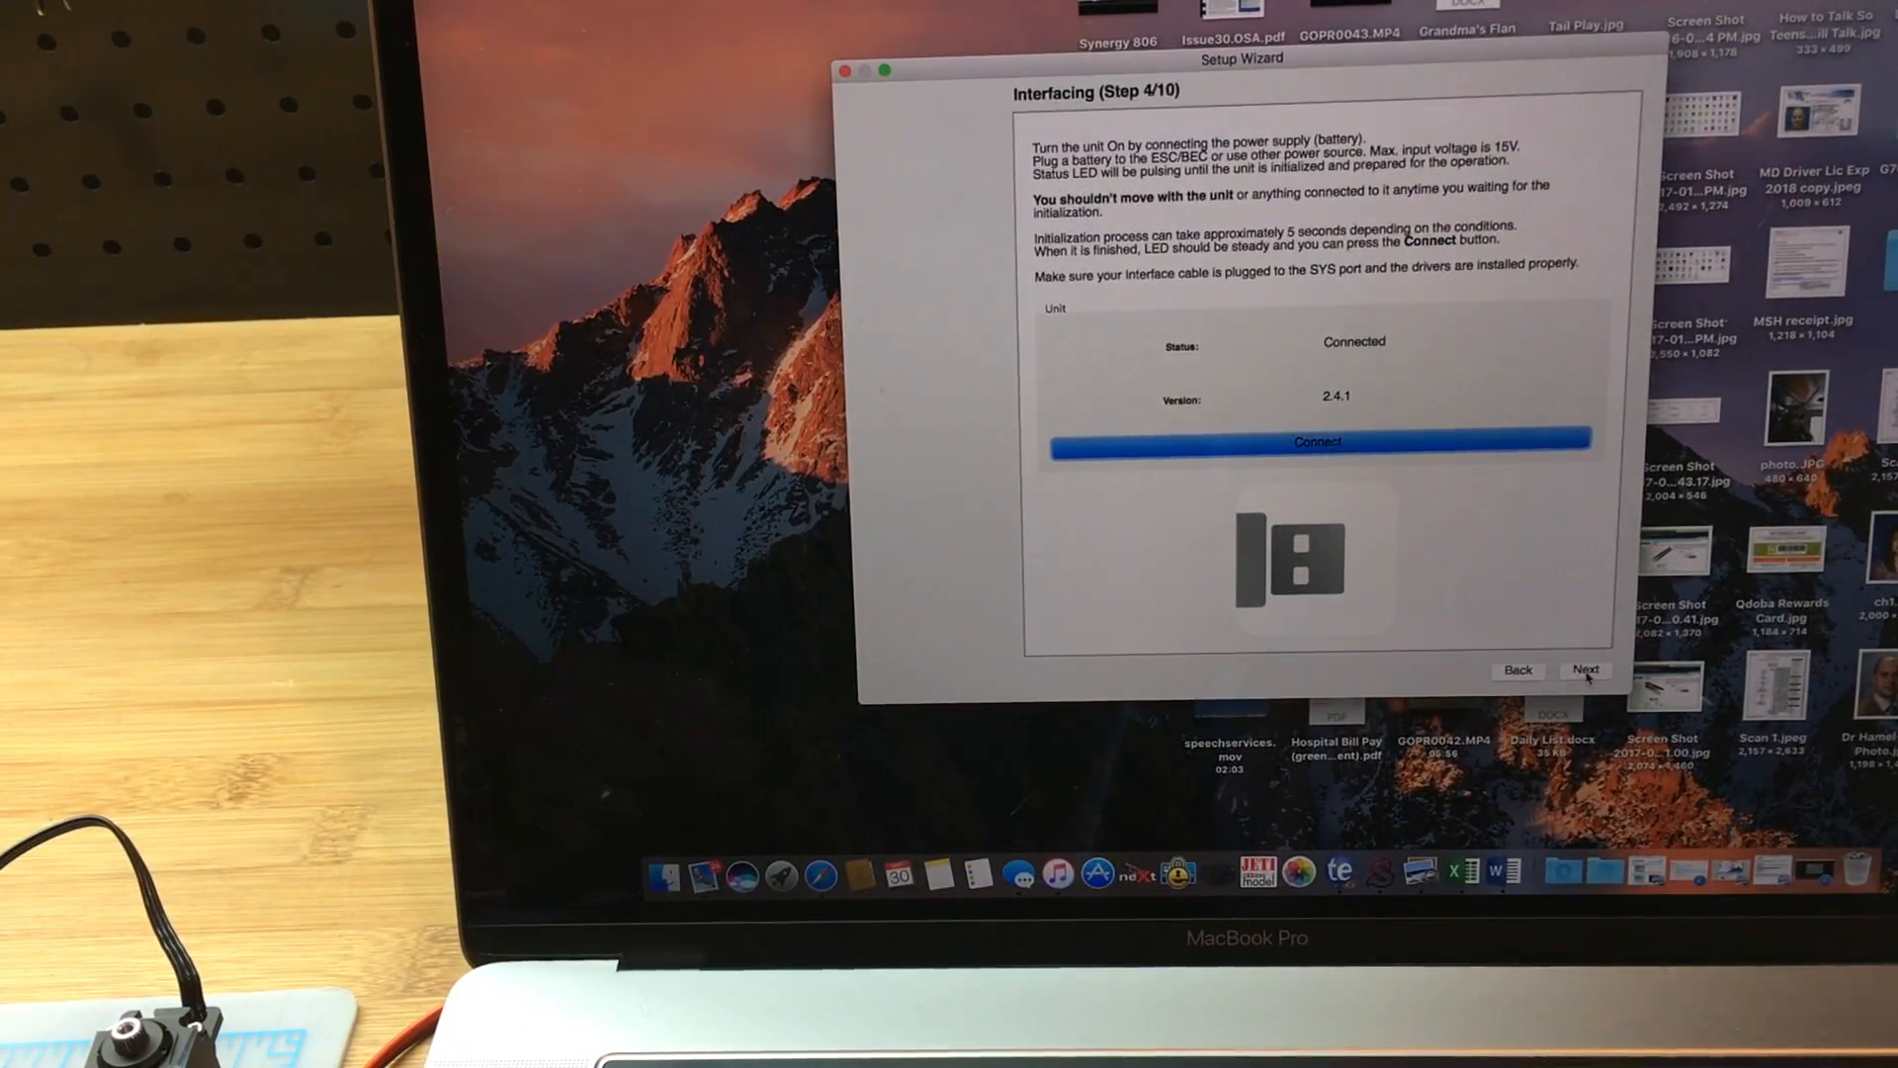
click(1584, 670)
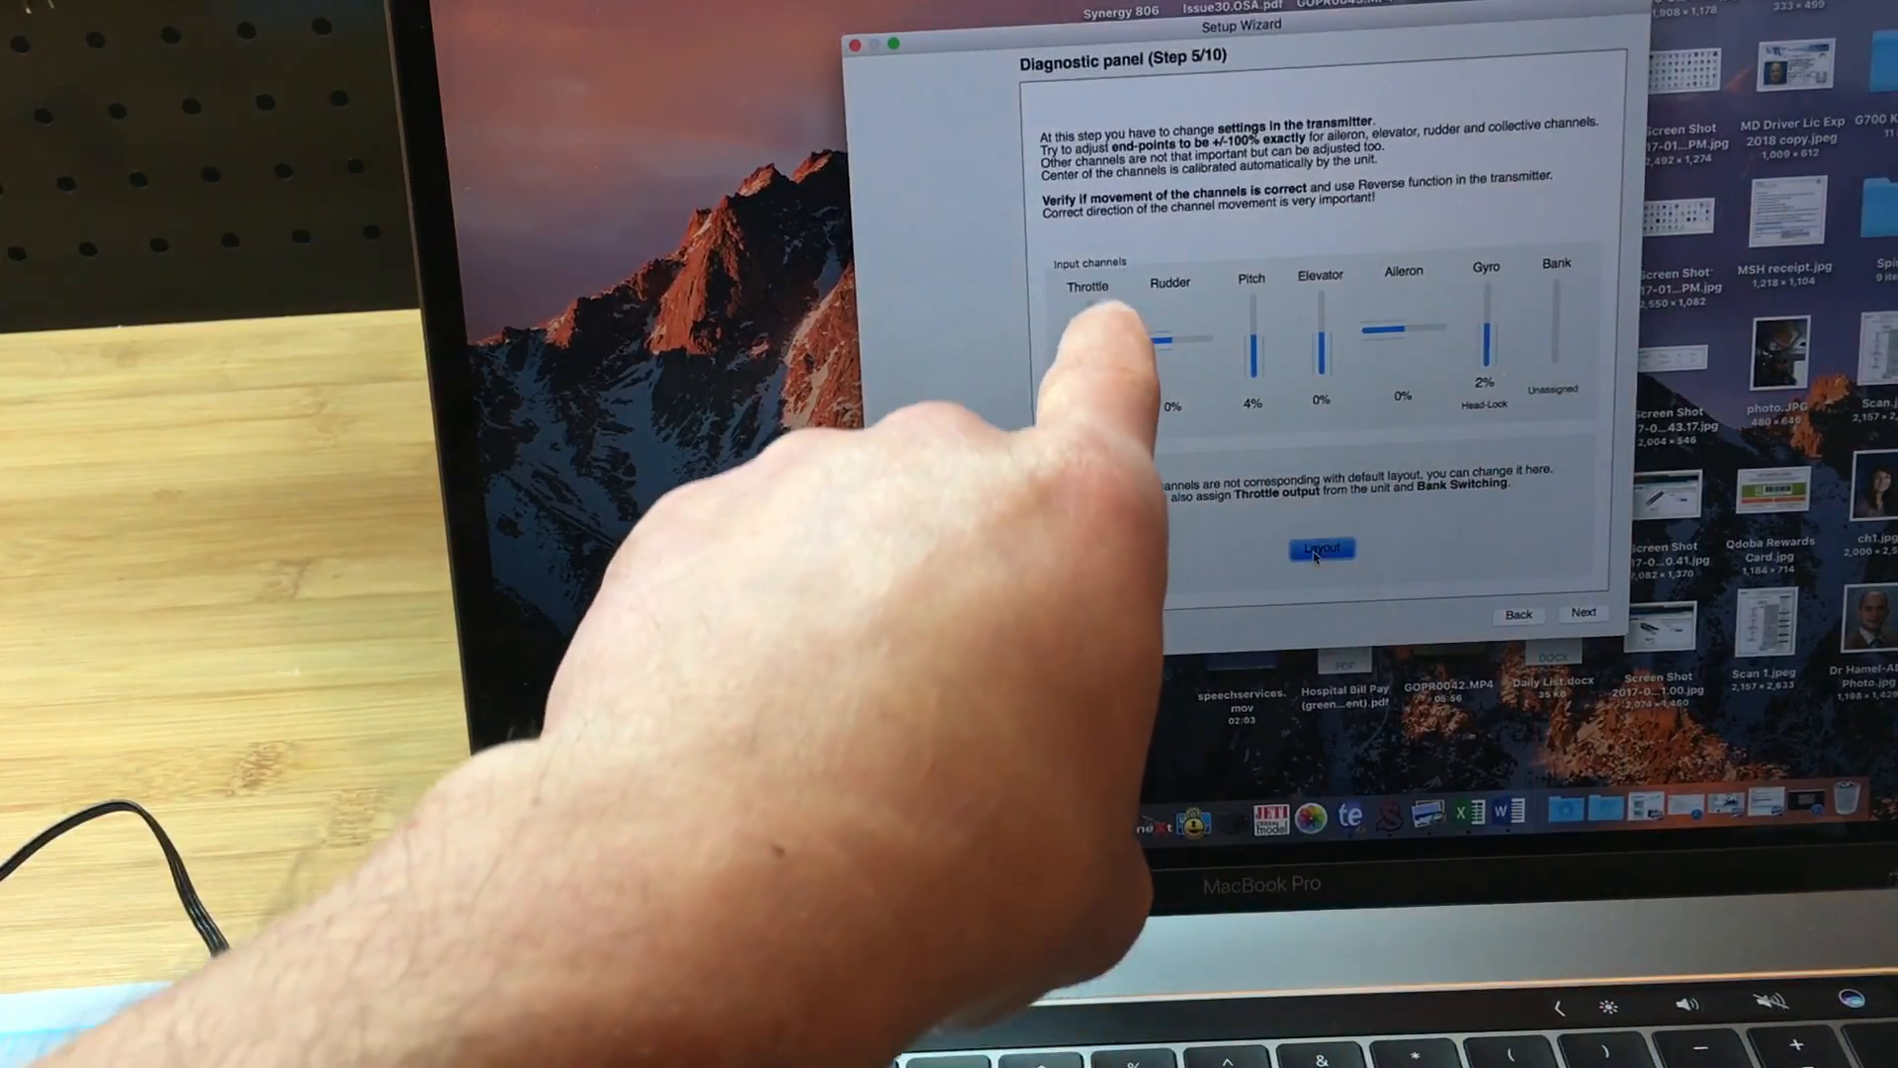
In Receiver channel mapping, set Throttle to 1. channel and Bank to 7. channel, leaving extra functions unassigned
click(1321, 548)
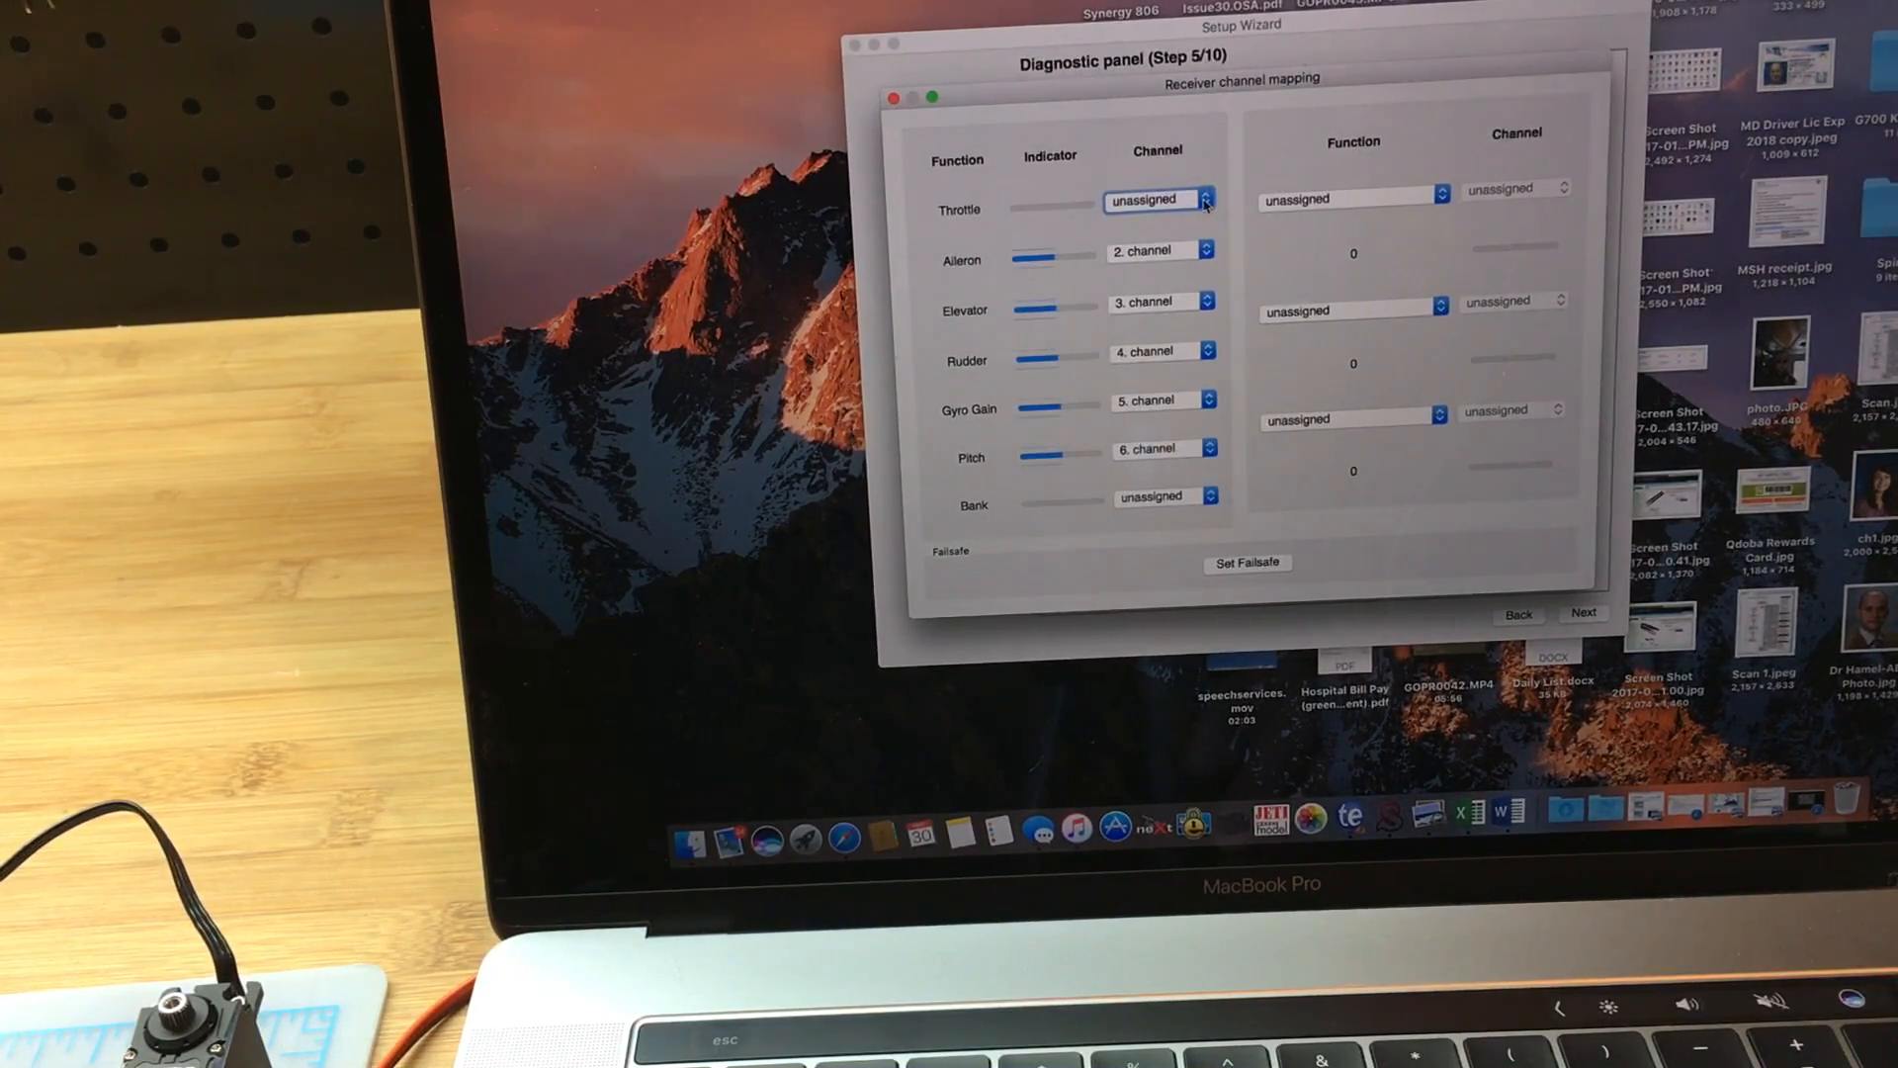
click(1158, 197)
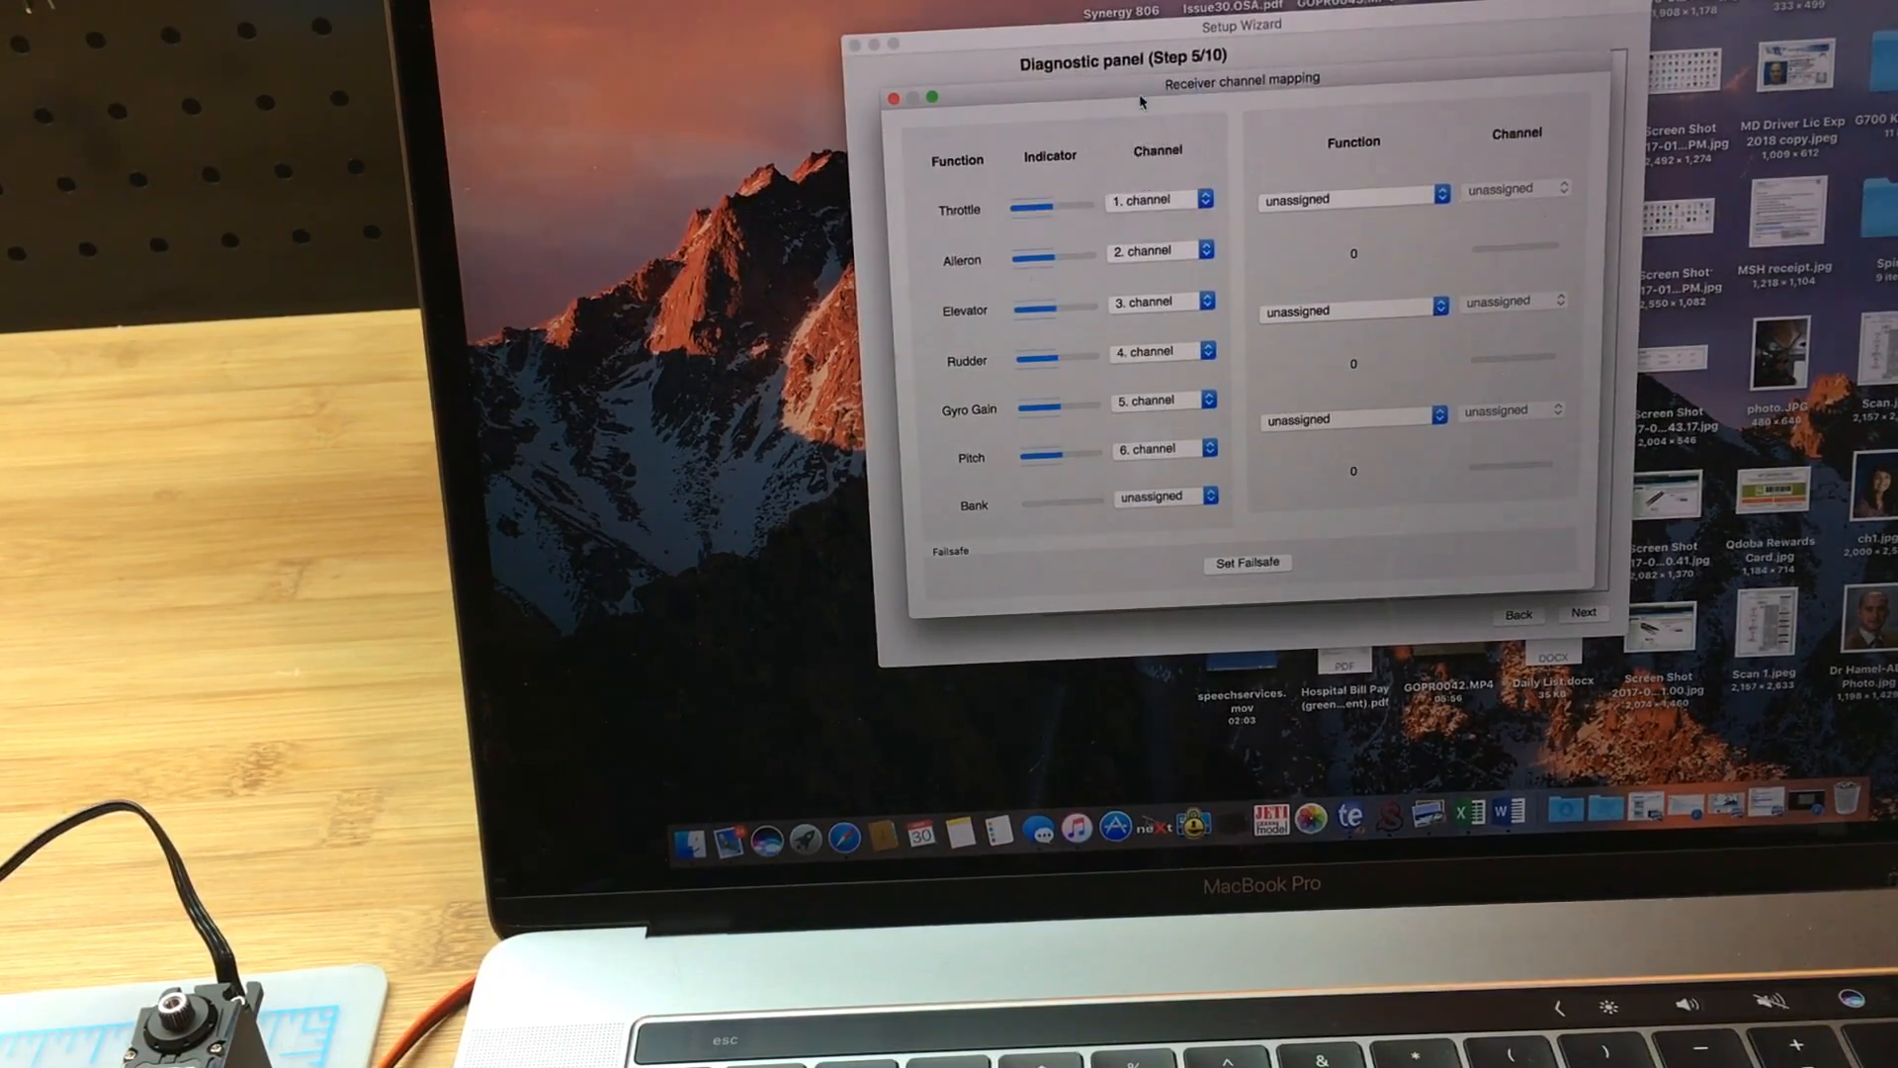
click(1163, 495)
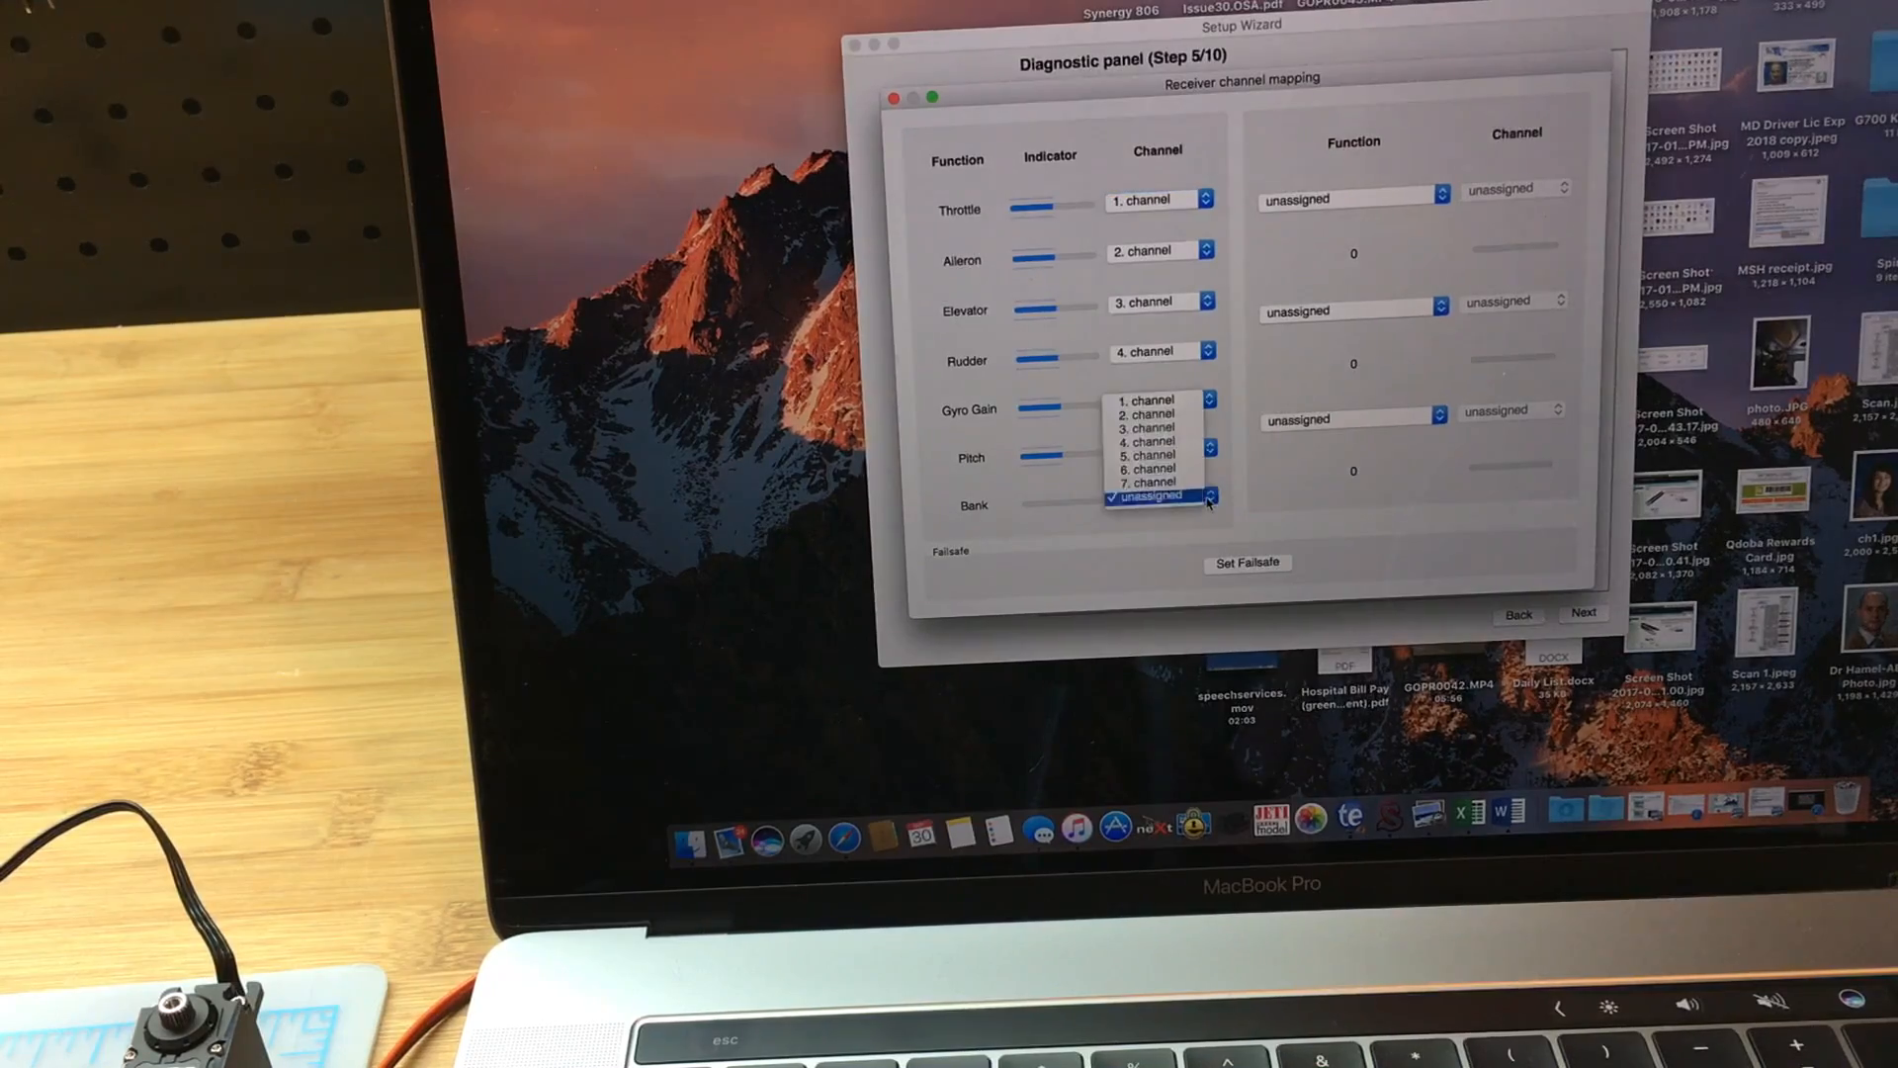
click(1147, 496)
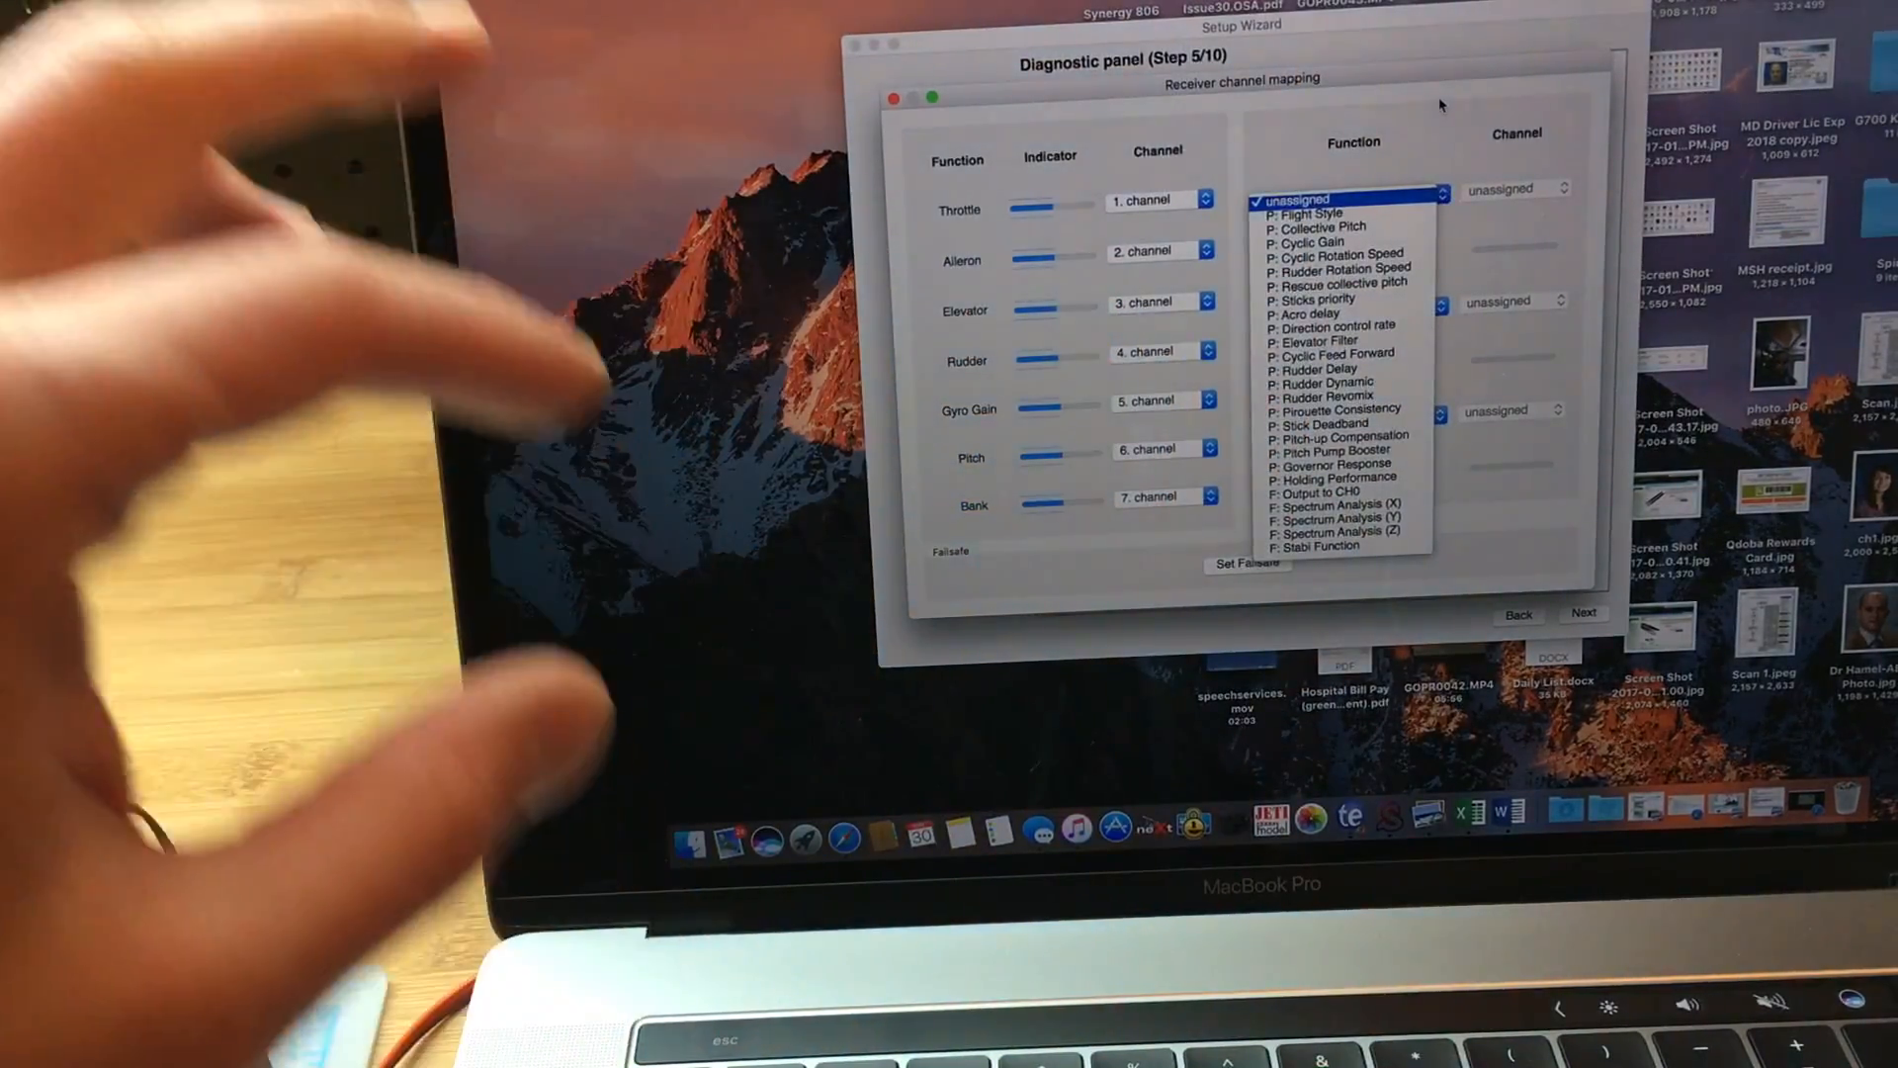
click(1345, 198)
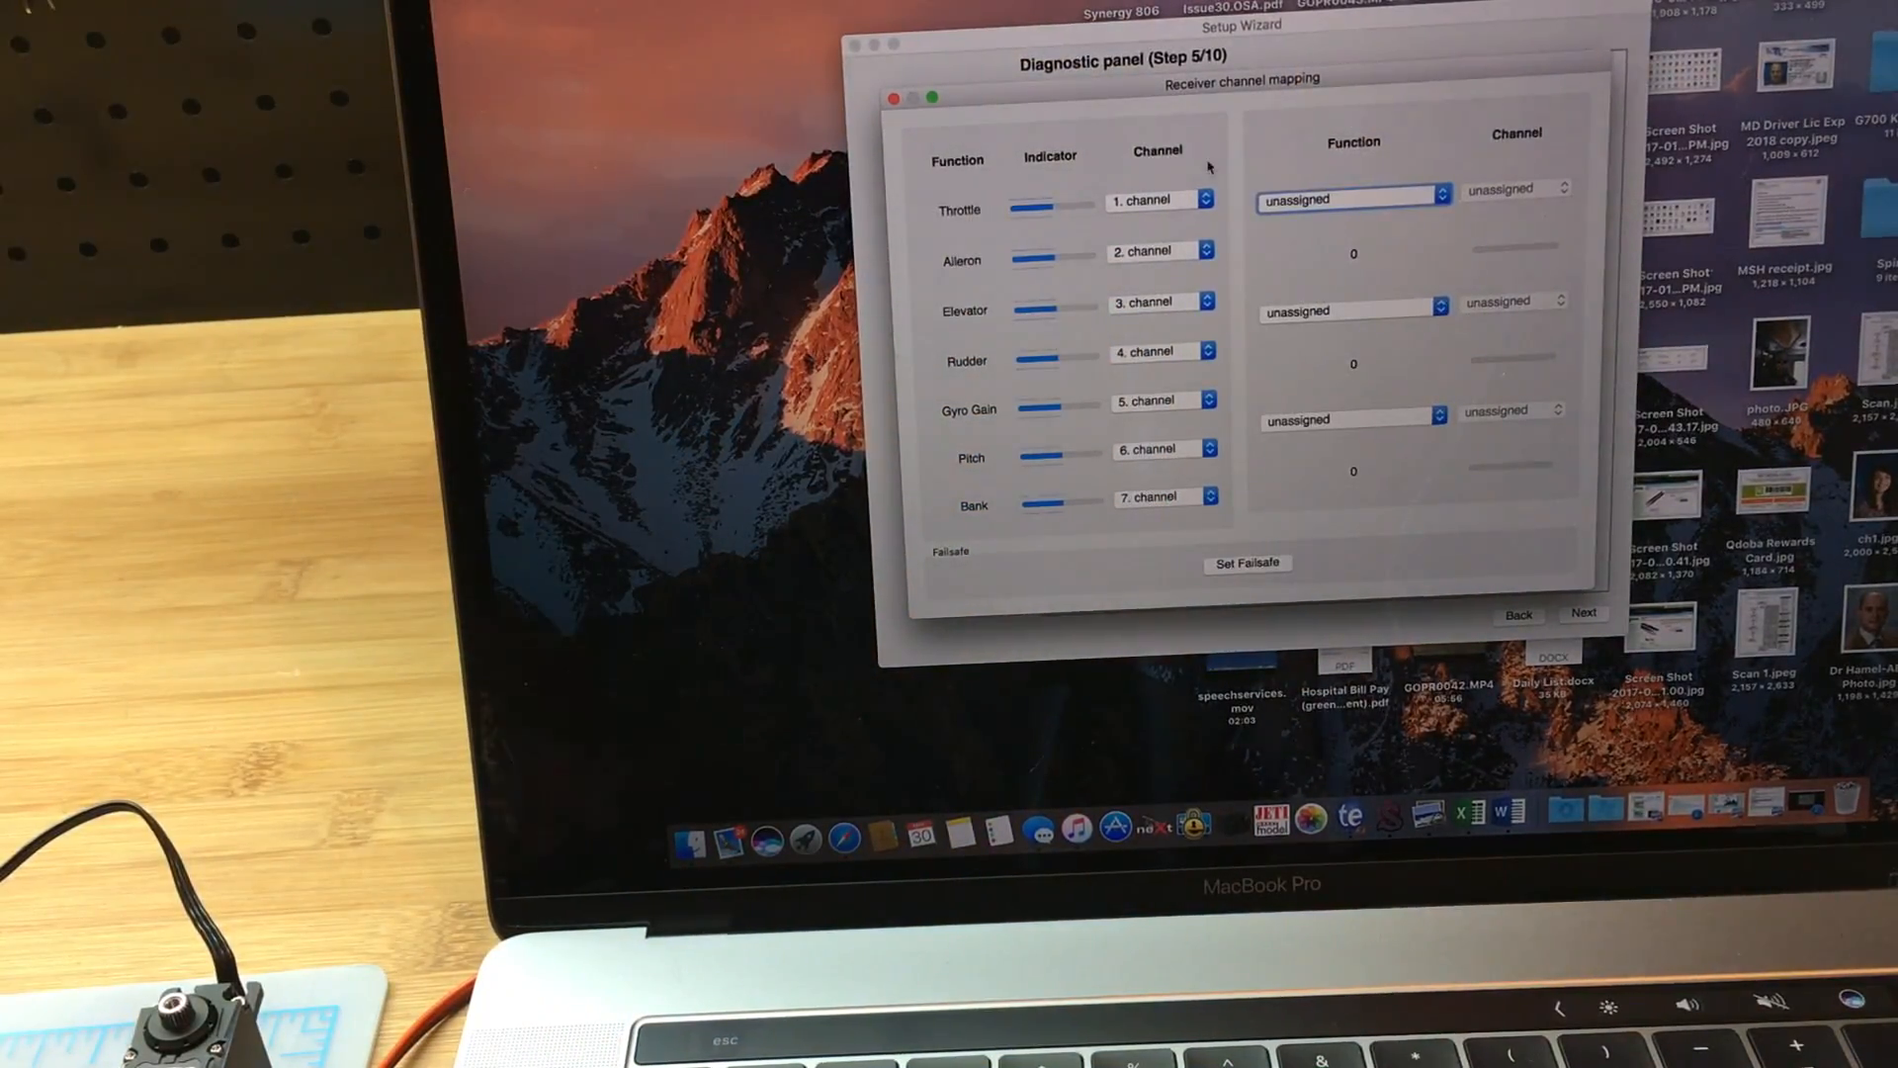